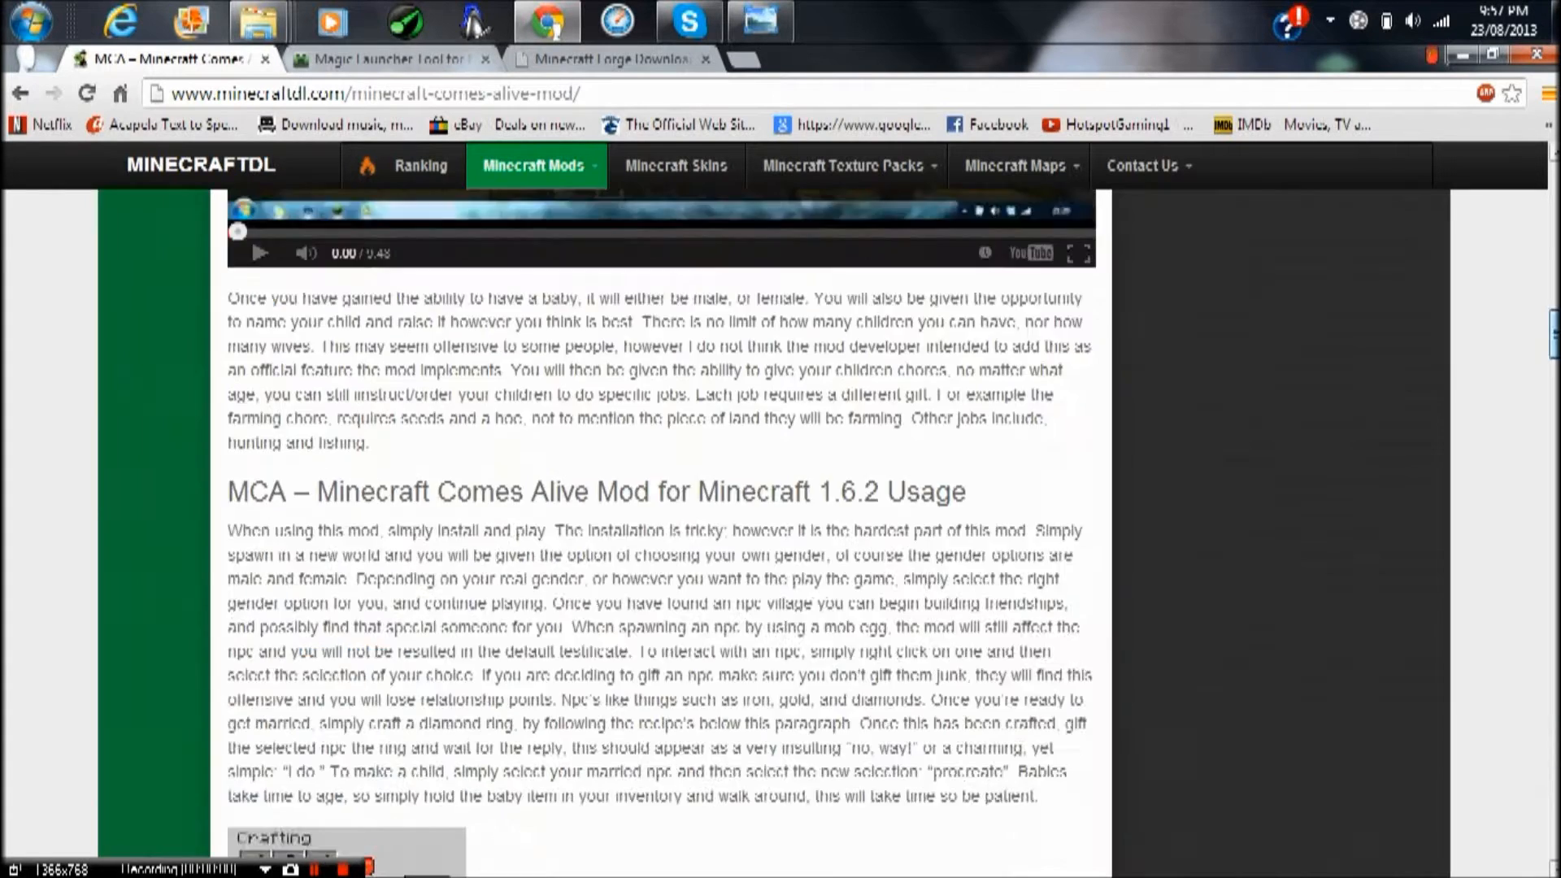
Scroll through the Minecraft Comes Alive article past the install instructions to the 1.6.2 and 1.5.2 download links
{"action": "scroll", "scroll_direction": "up", "scroll_amount": 3}
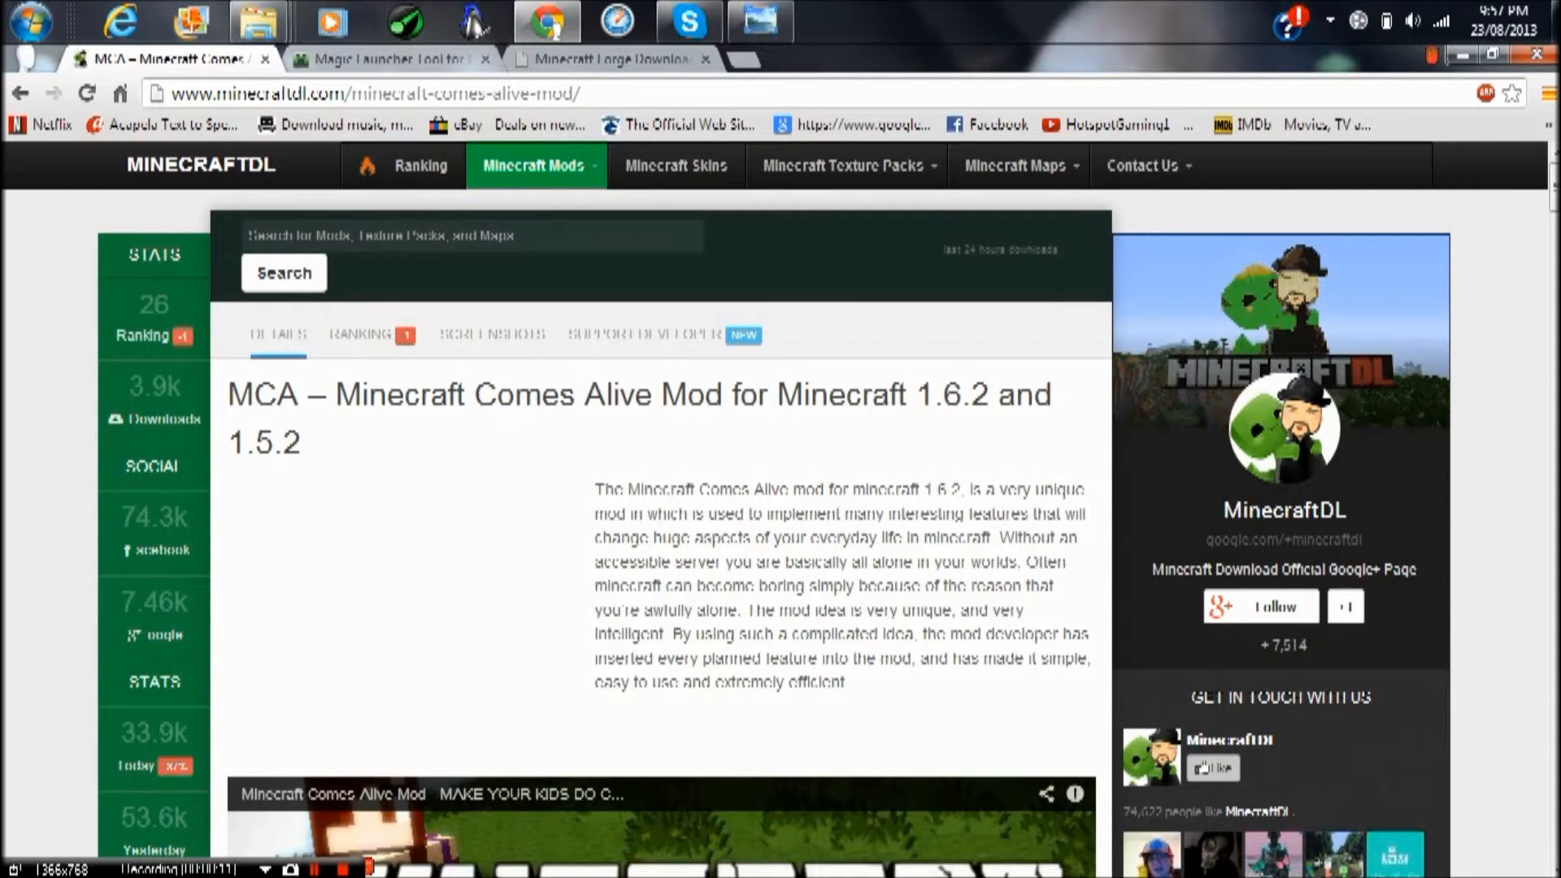
{"action": "scroll", "scroll_direction": "down", "scroll_amount": 3}
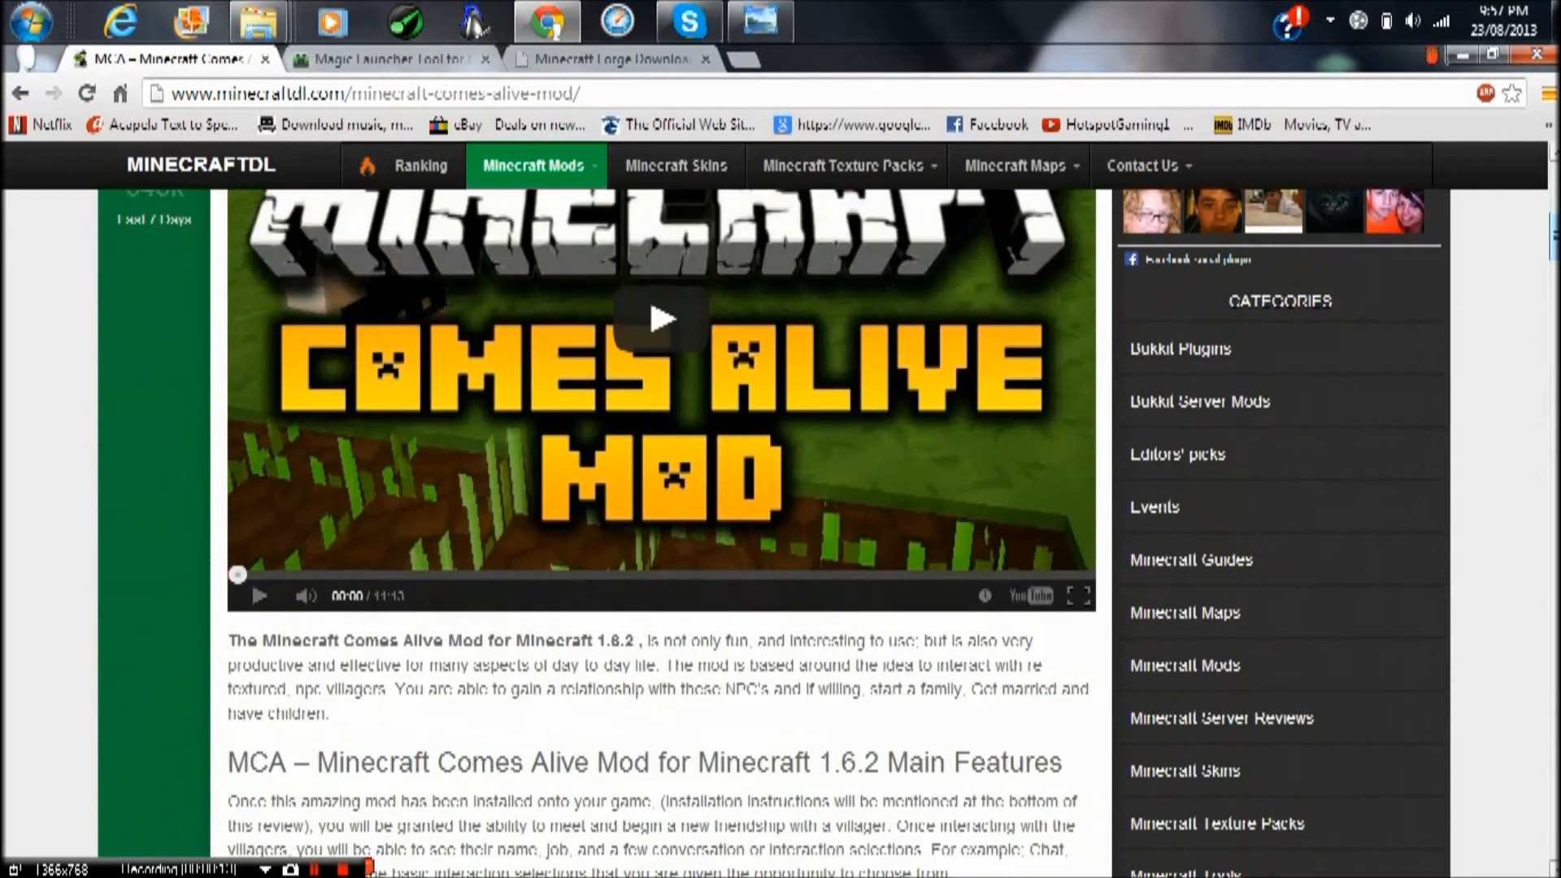
{"action": "scroll", "scroll_direction": "down", "scroll_amount": 3}
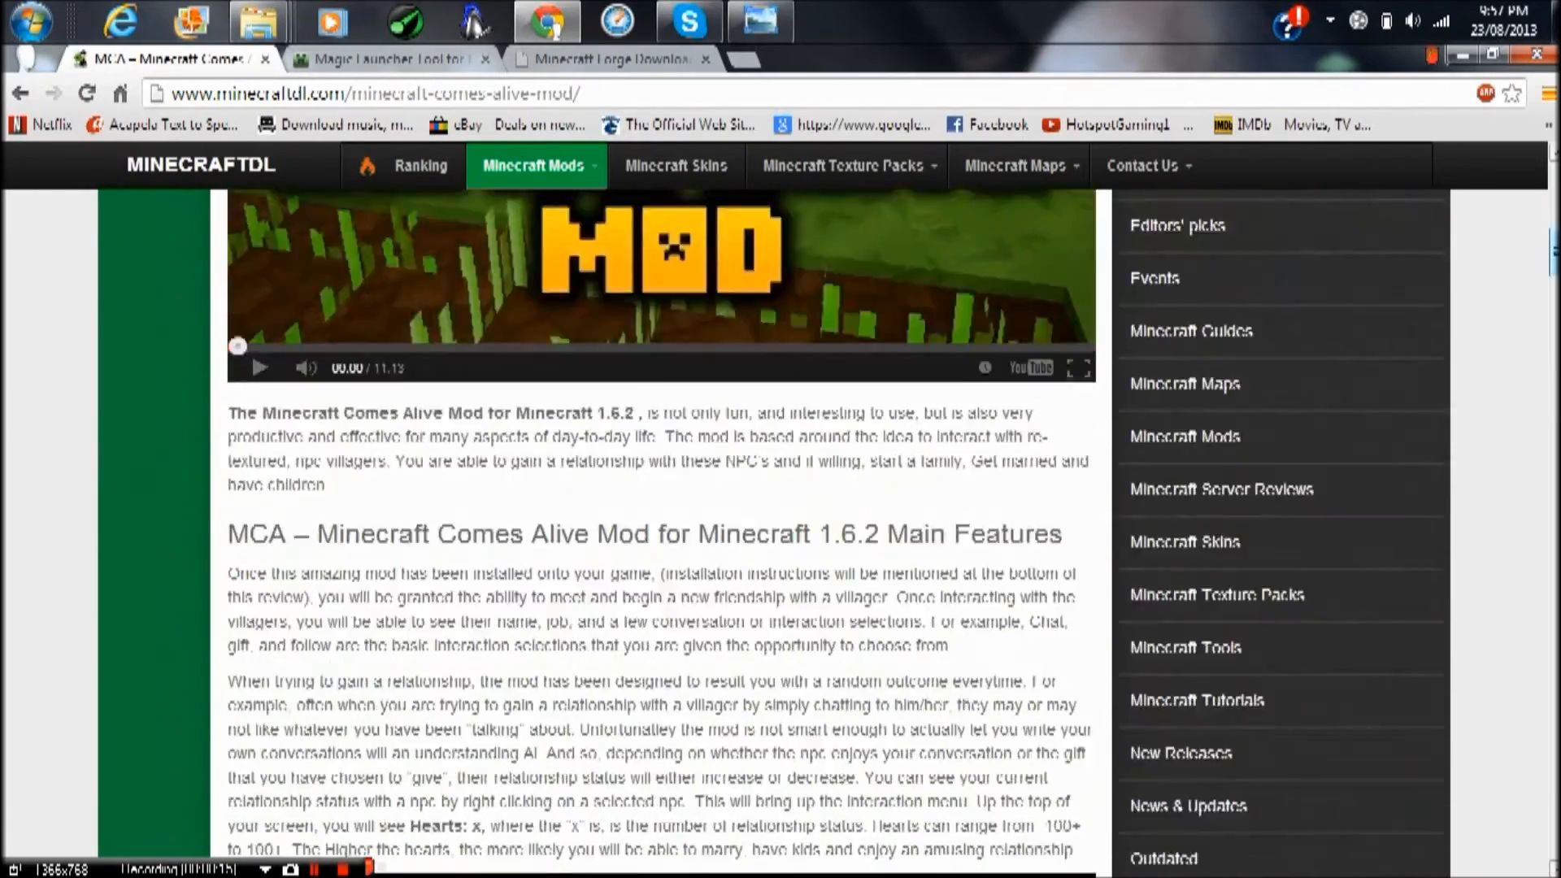
{"action": "scroll", "scroll_direction": "up", "scroll_amount": 3}
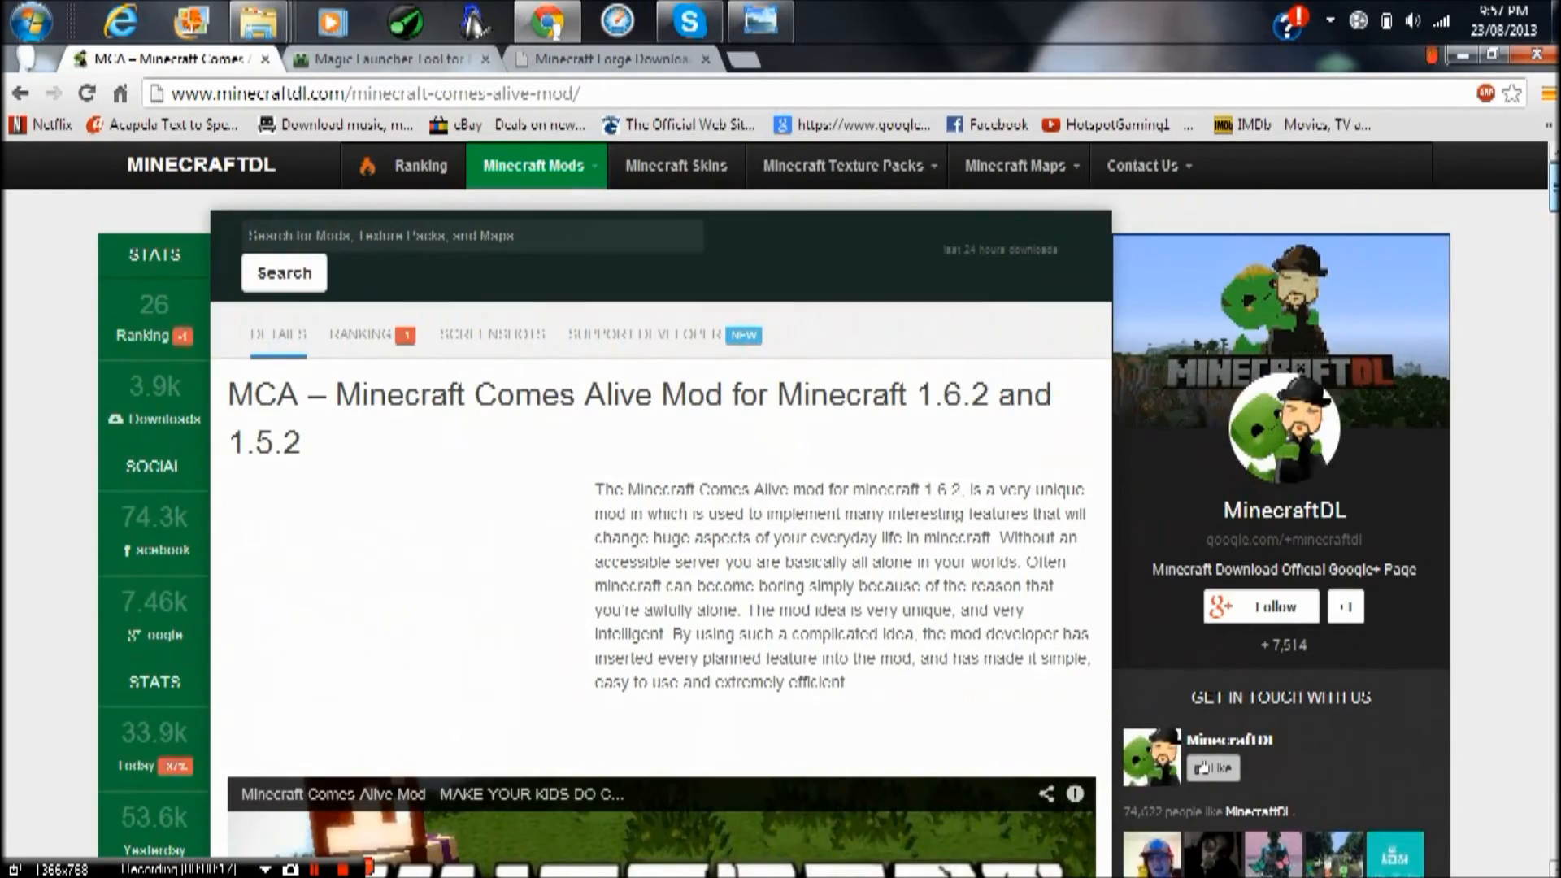
{"action": "scroll", "scroll_direction": "down", "scroll_amount": 3}
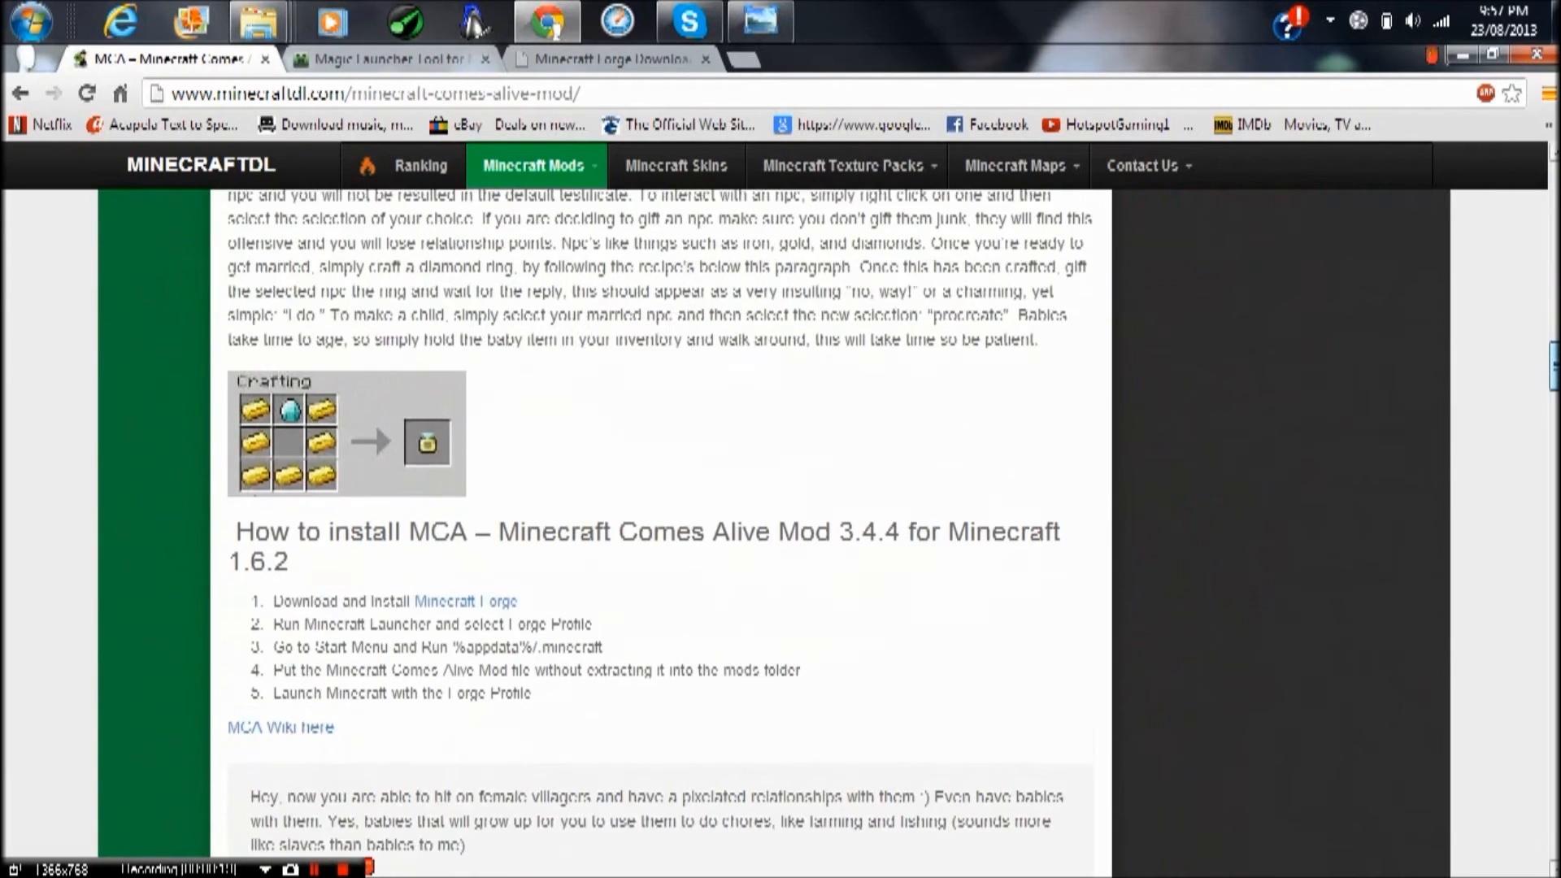
{"action": "scroll", "scroll_direction": "down", "scroll_amount": 3}
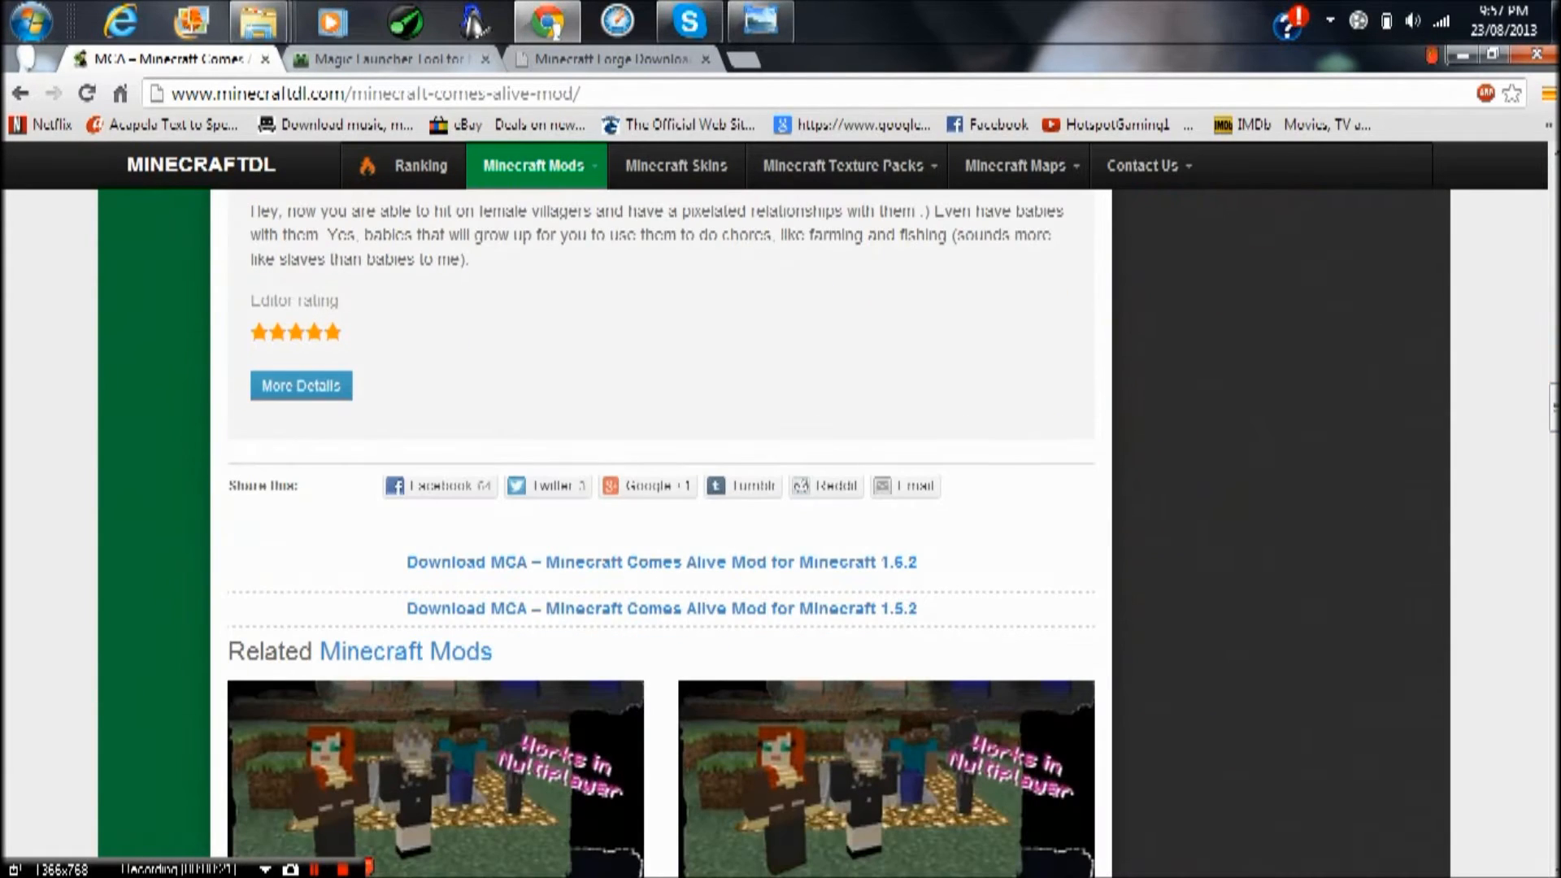
Follow the Download MCA for 1.6.2 link through Start Download and the adf.ly skip to the MediaFire page
{"action": "left_click", "coordinate": [662, 561]}
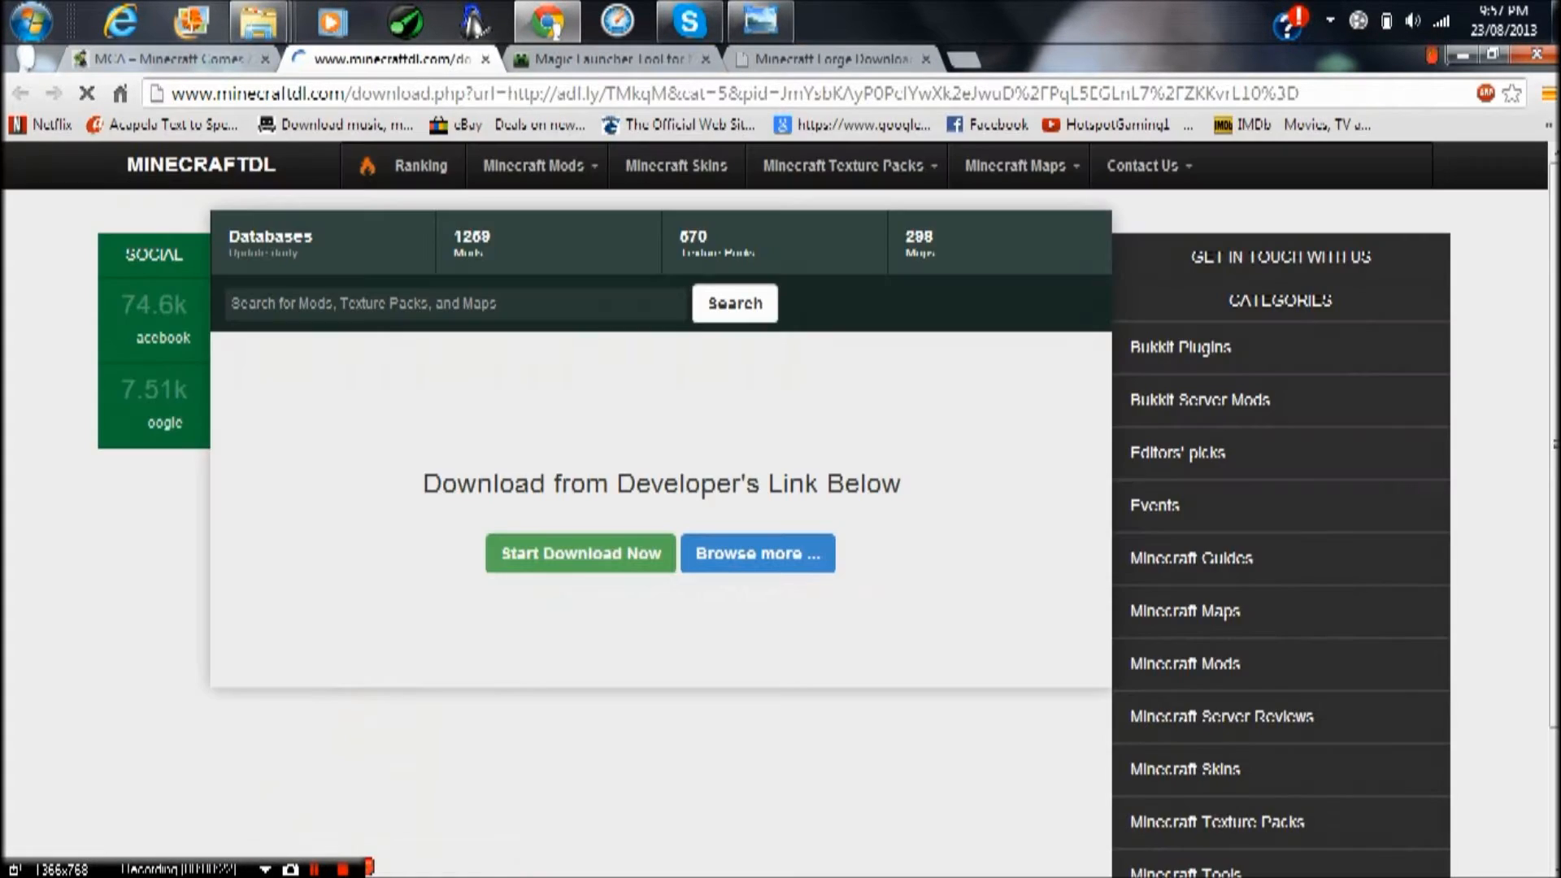
{"action": "left_click", "coordinate": [580, 552]}
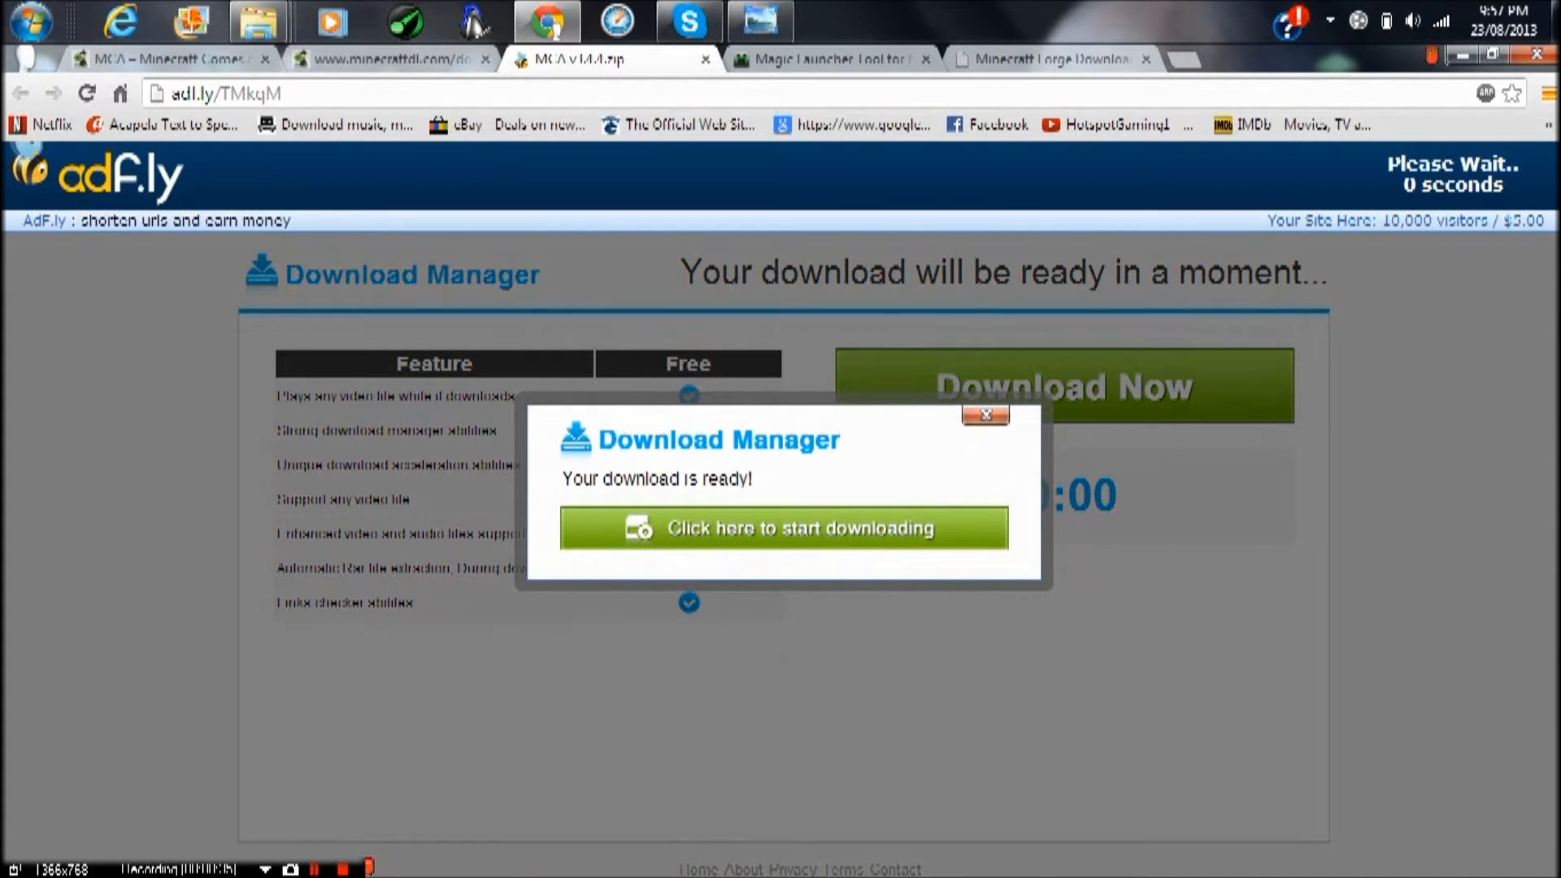
{"action": "left_click", "coordinate": [782, 527]}
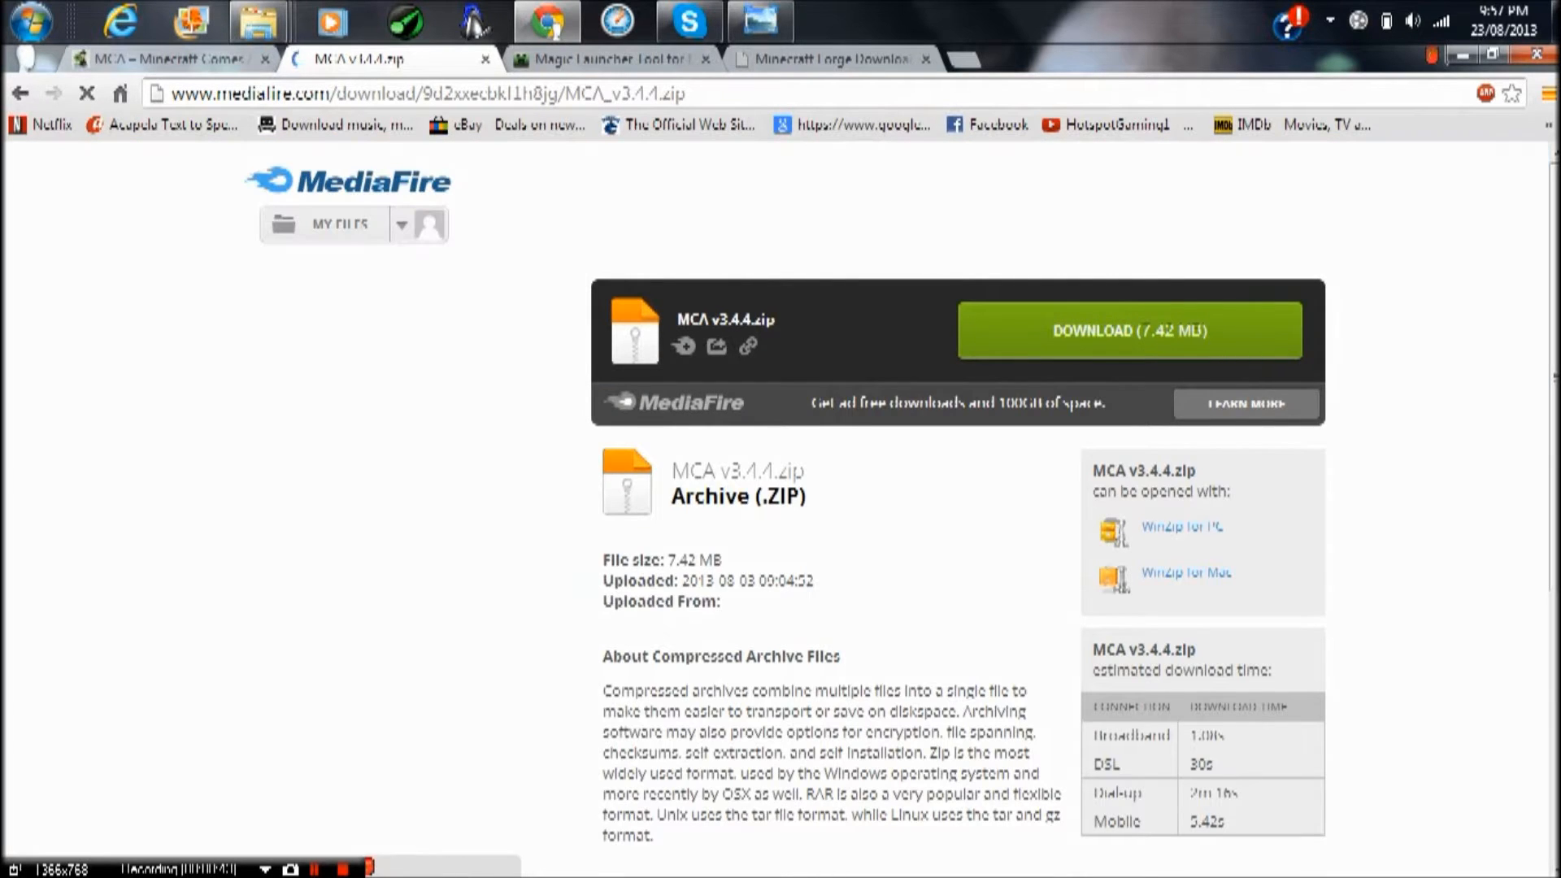
Download MCA v3.4.4.zip from MediaFire and scroll 9Minecraft to the Windows download links
{"action": "left_click", "coordinate": [607, 58]}
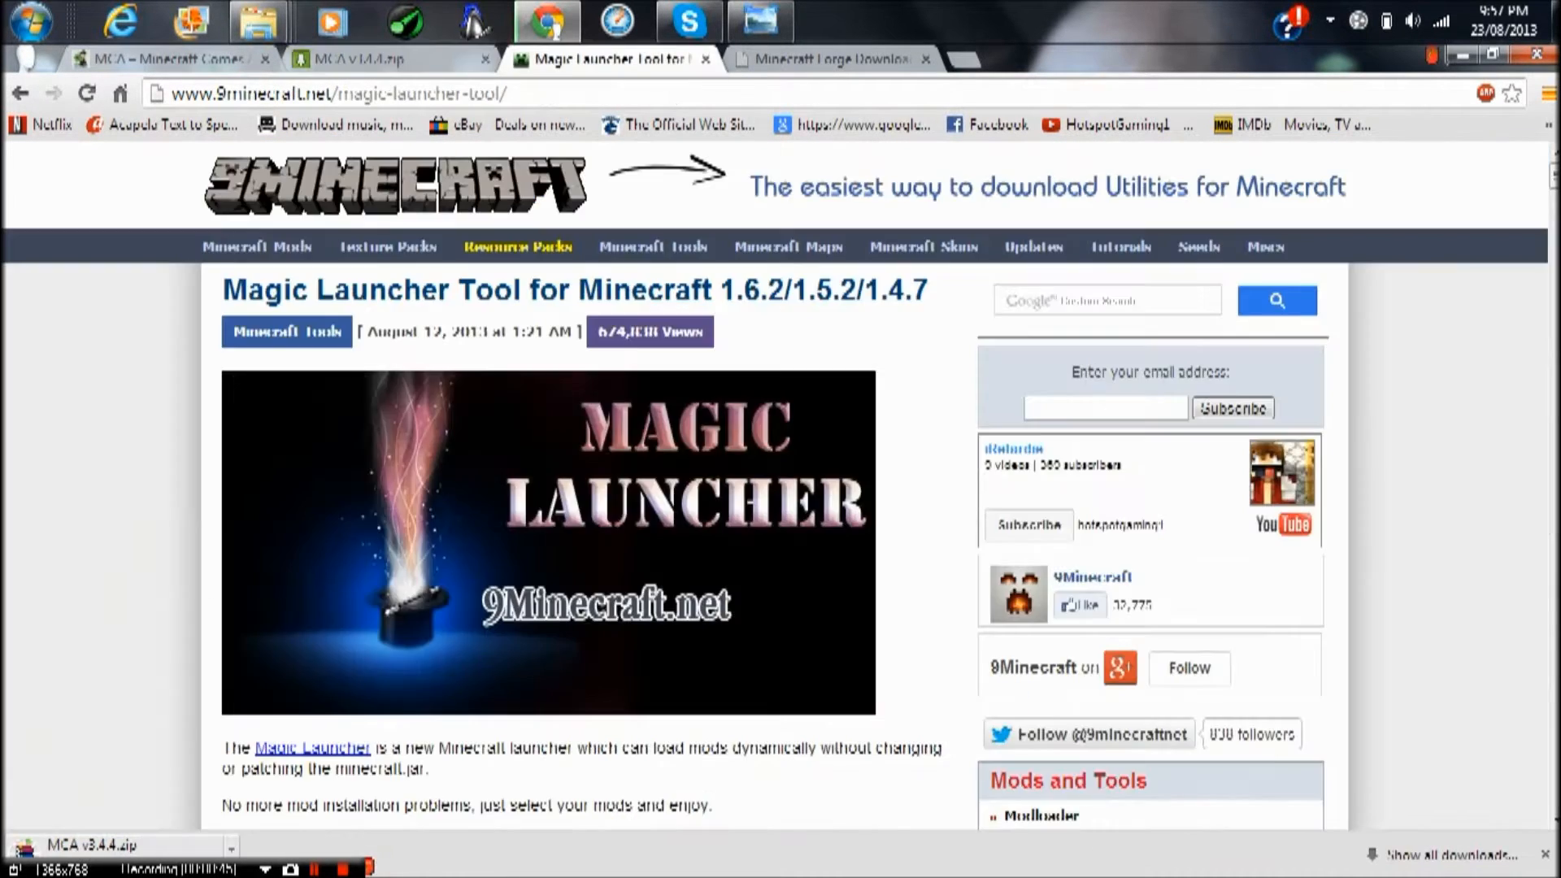
{"action": "scroll", "scroll_direction": "down", "scroll_amount": 3}
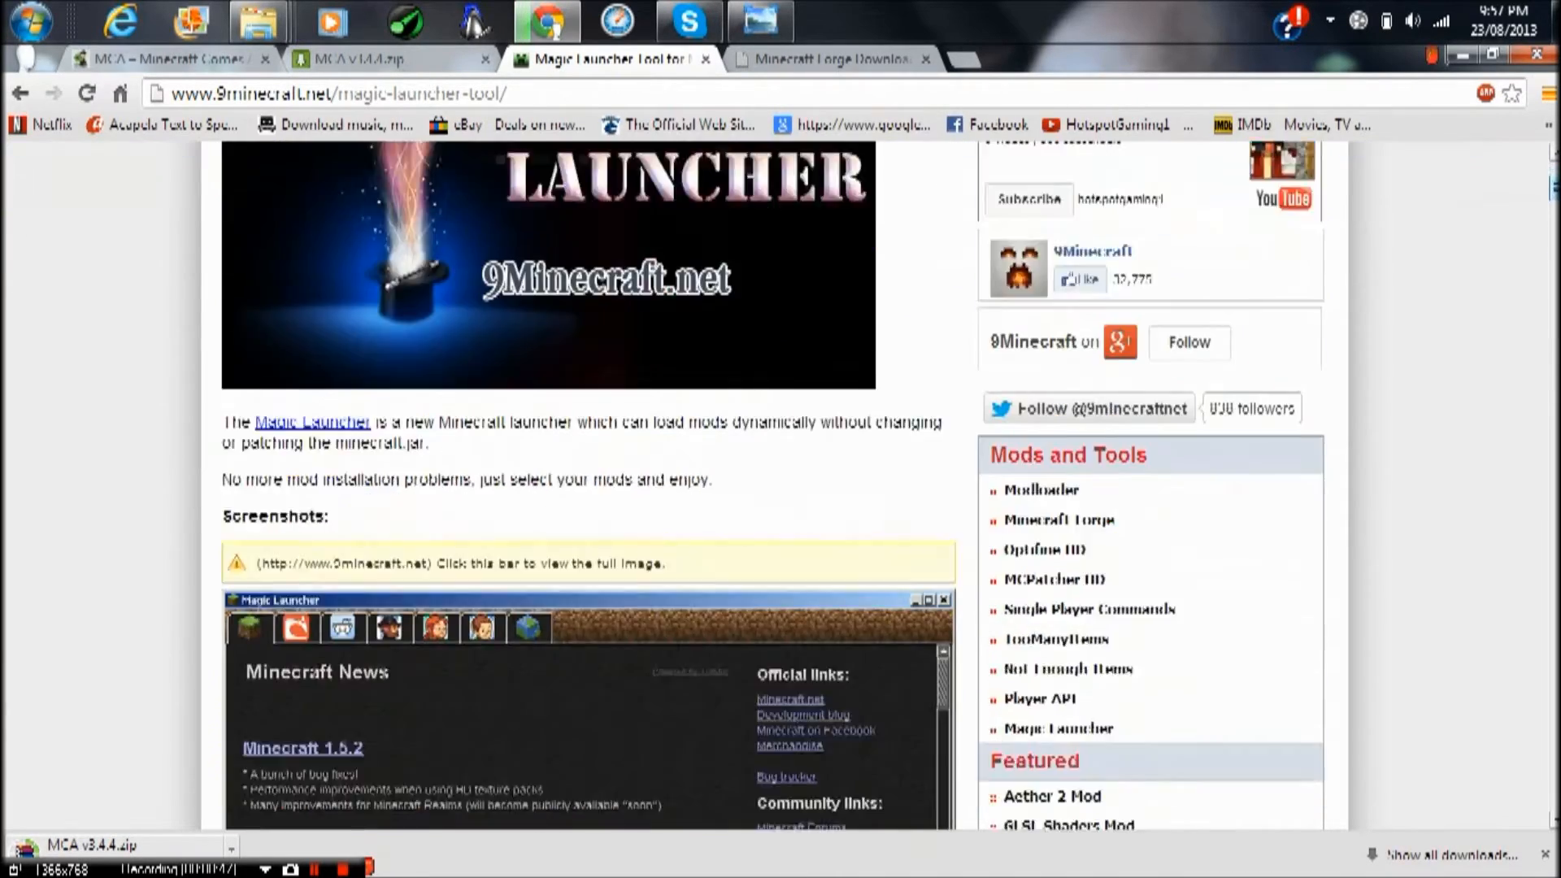
{"action": "scroll", "scroll_direction": "down", "scroll_amount": 3}
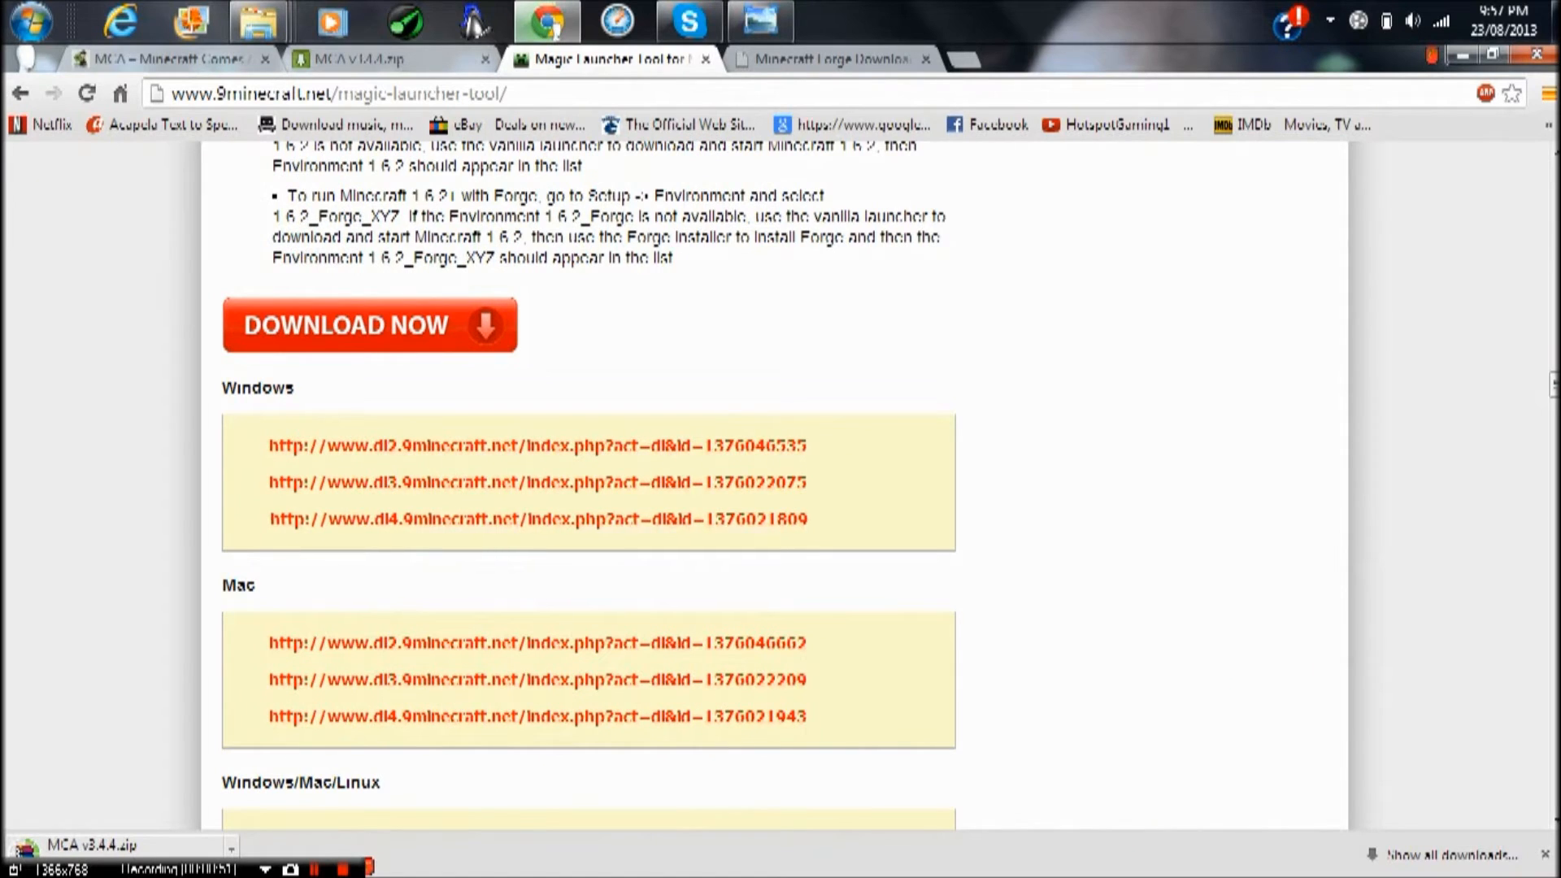
{"action": "mouse_move", "coordinate": [538, 519]}
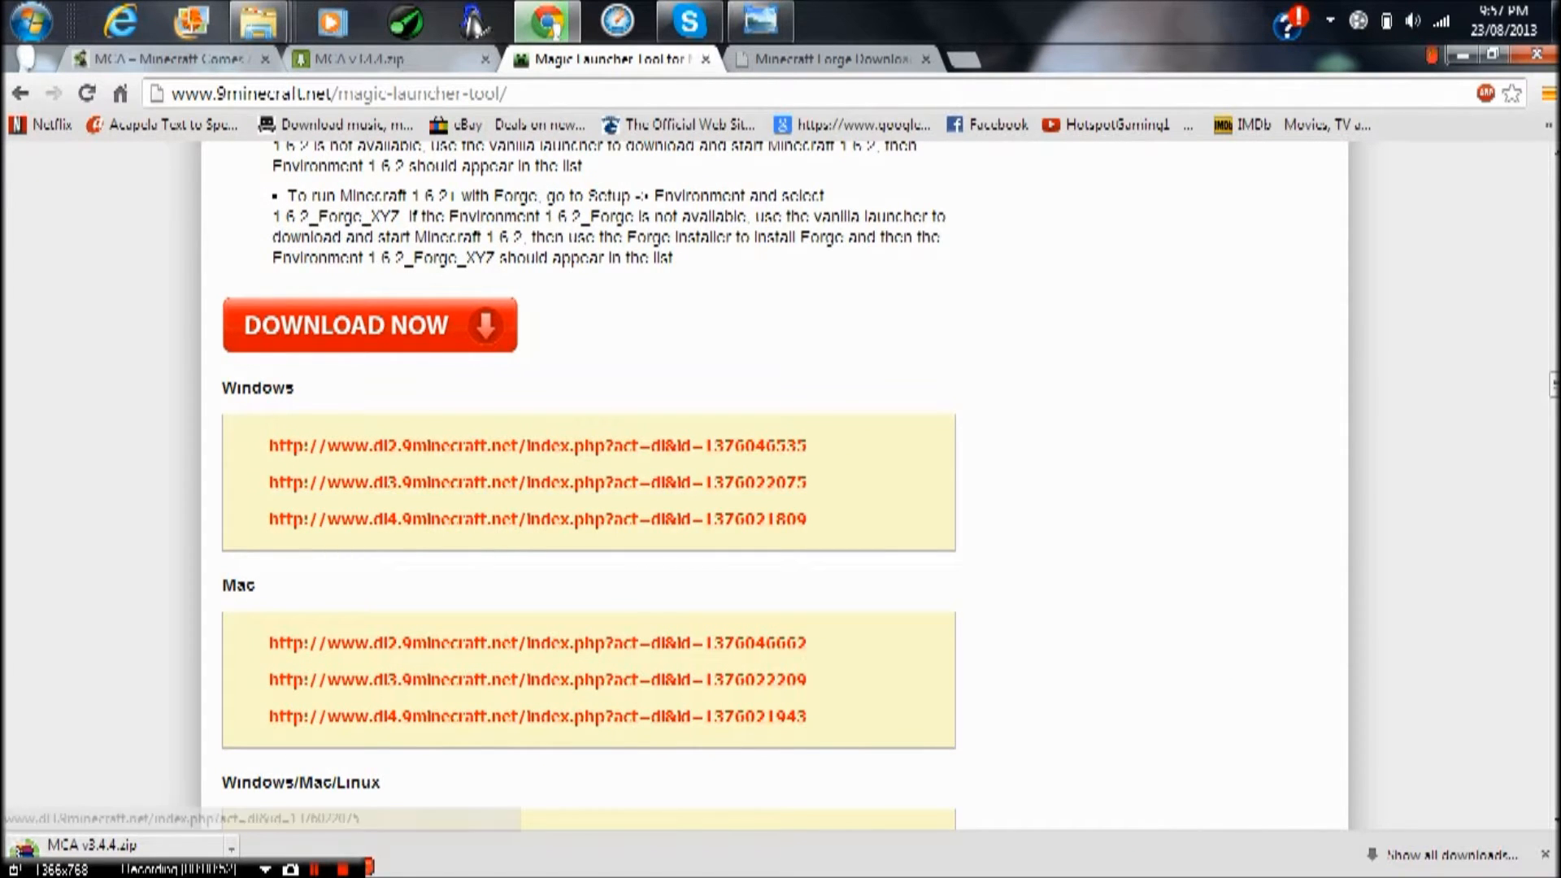
Download Magic Launcher for Windows from the first link and minimise the browser to the desktop
{"action": "left_click", "coordinate": [538, 445]}
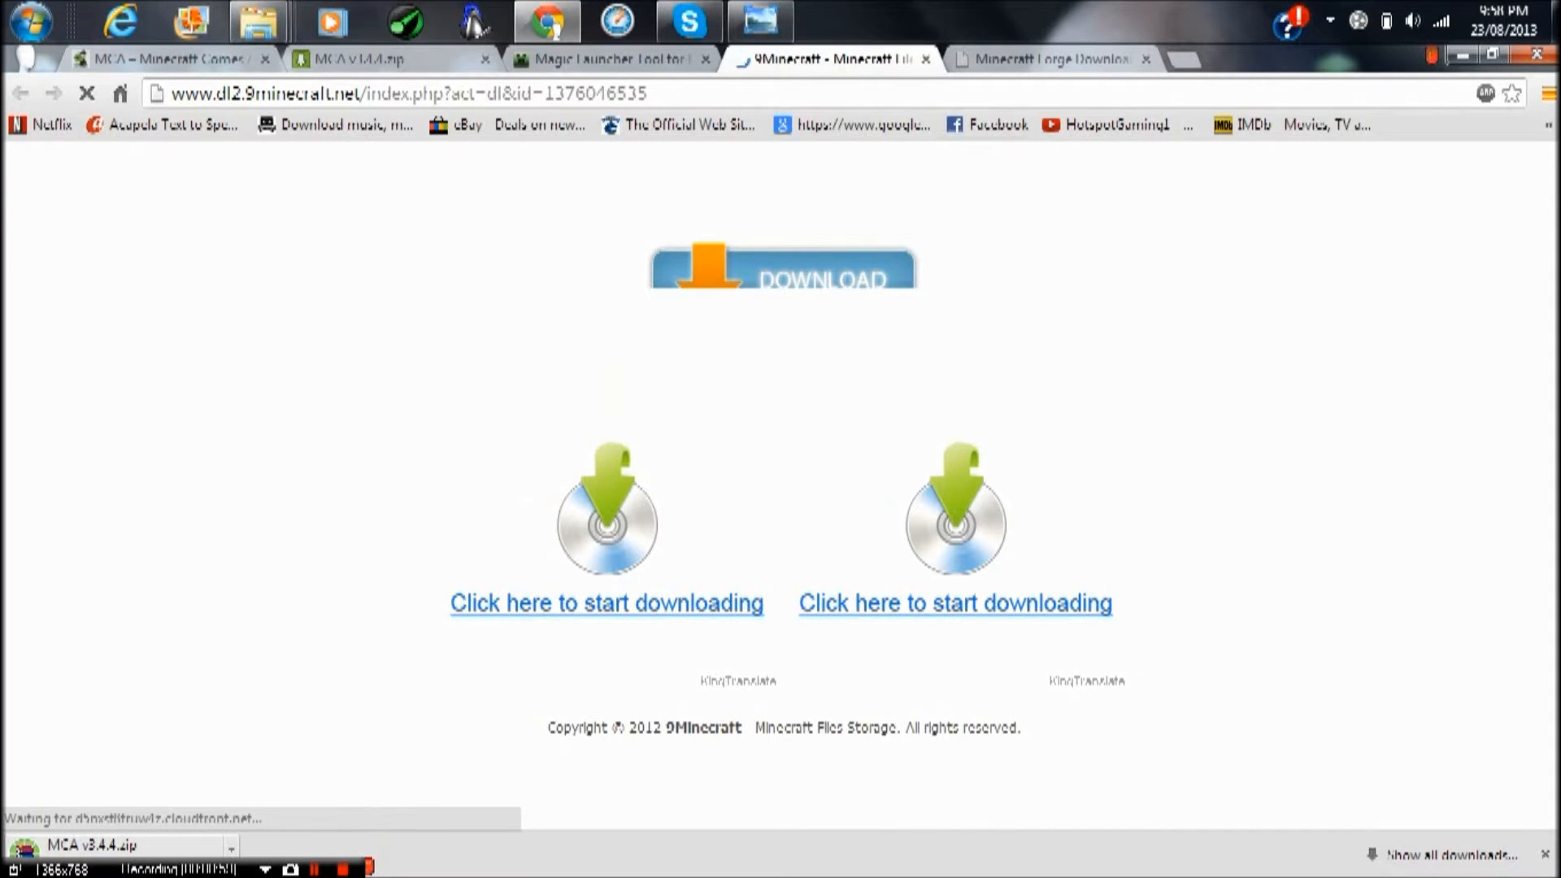
{"action": "left_click", "coordinate": [606, 59]}
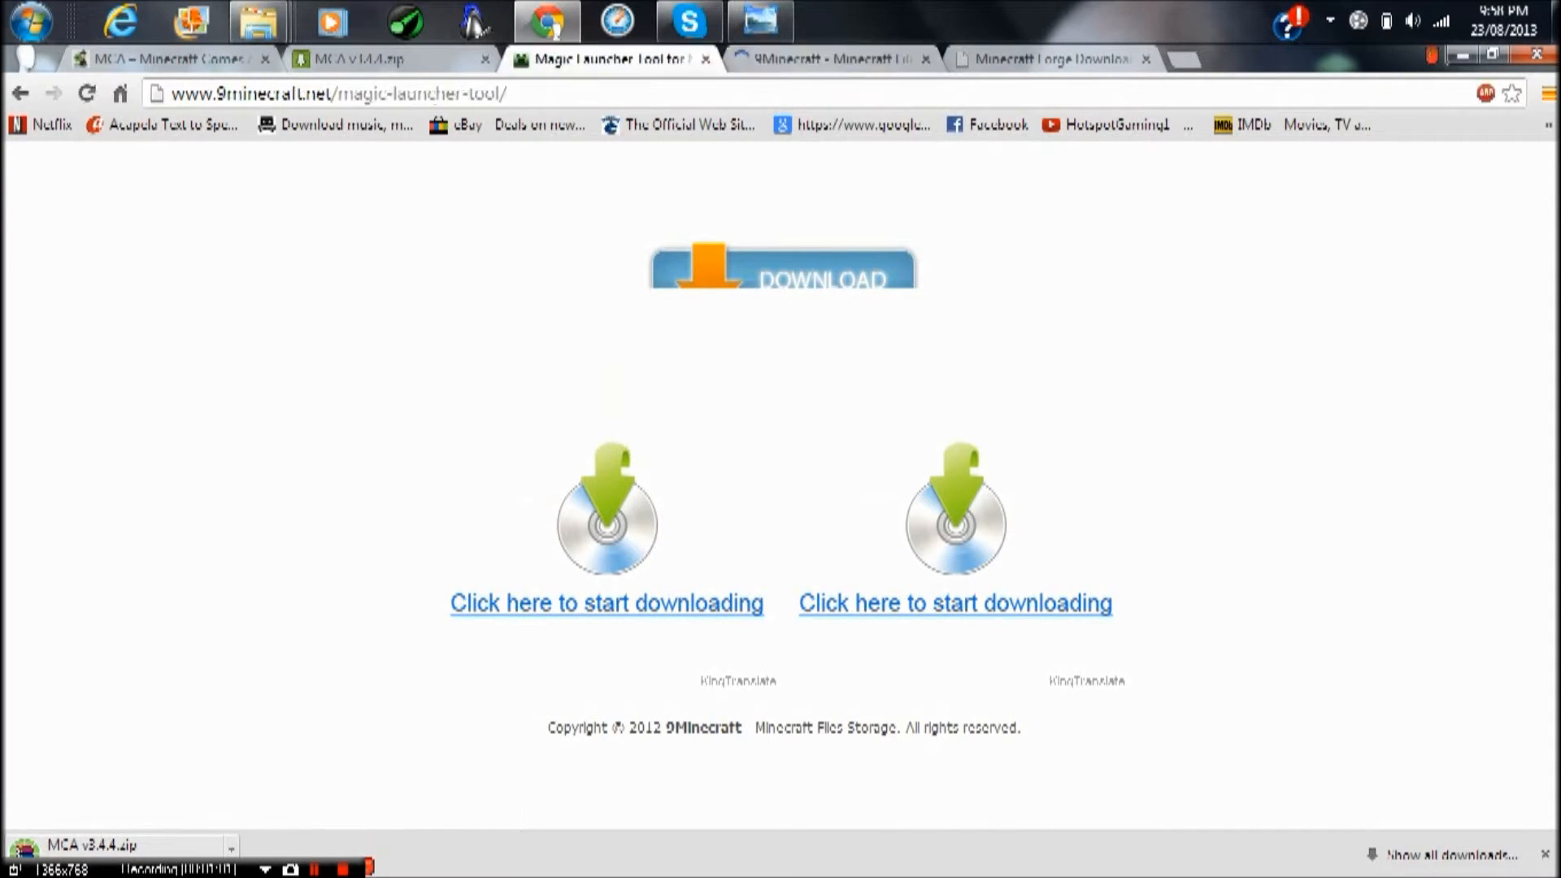
{"action": "left_click", "coordinate": [830, 58]}
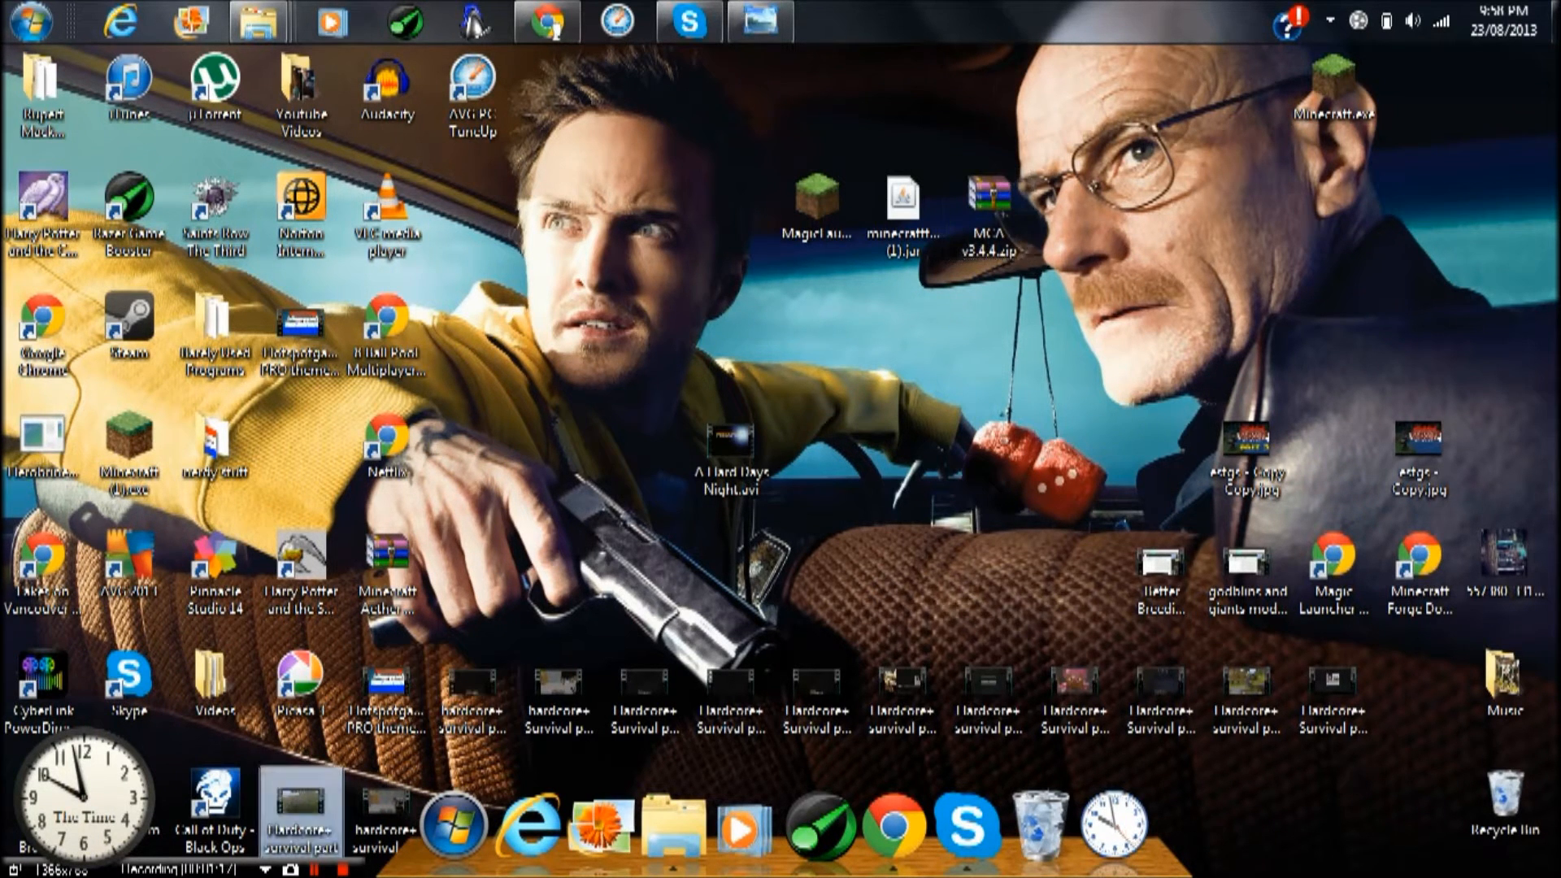
Run the Minecraft Forge 9.10.0.804 installer from the desktop
{"action": "left_click", "coordinate": [732, 698]}
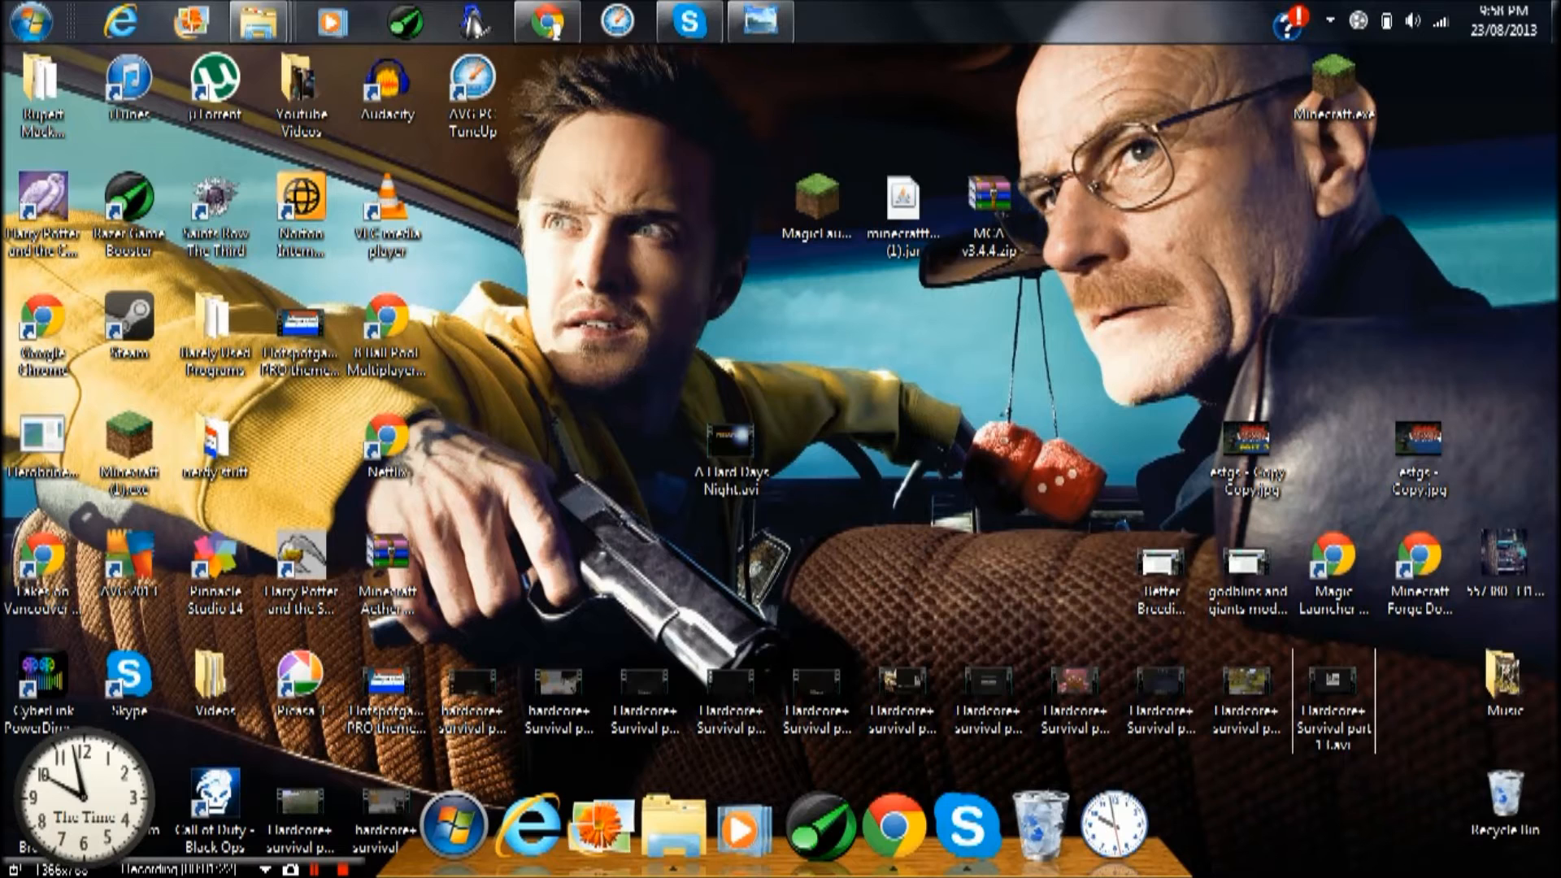
{"action": "left_click", "coordinate": [813, 209]}
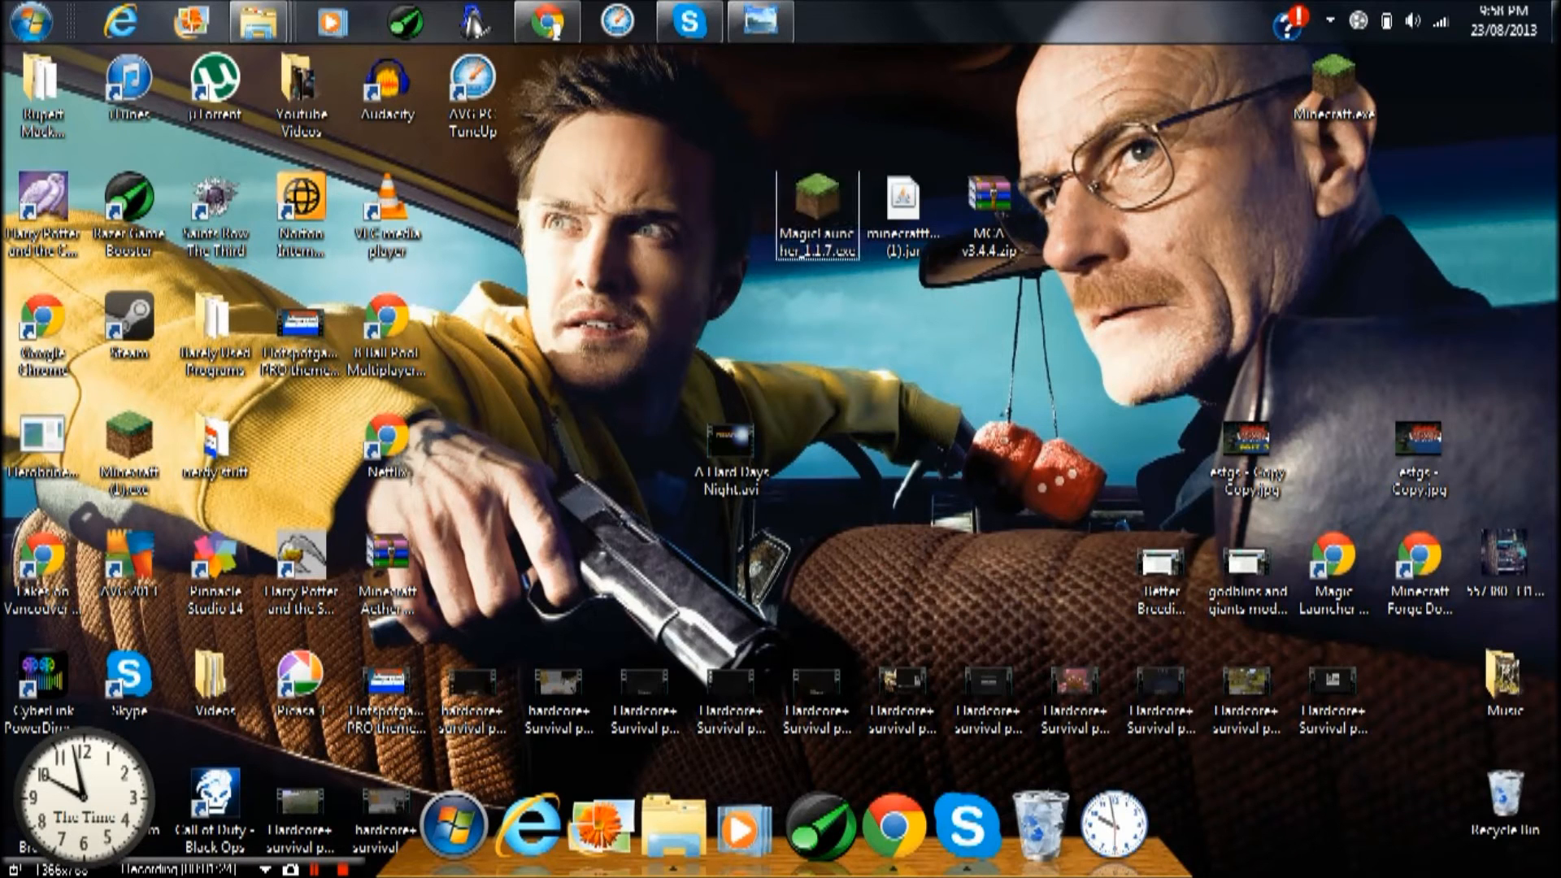
{"action": "left_click", "coordinate": [990, 198]}
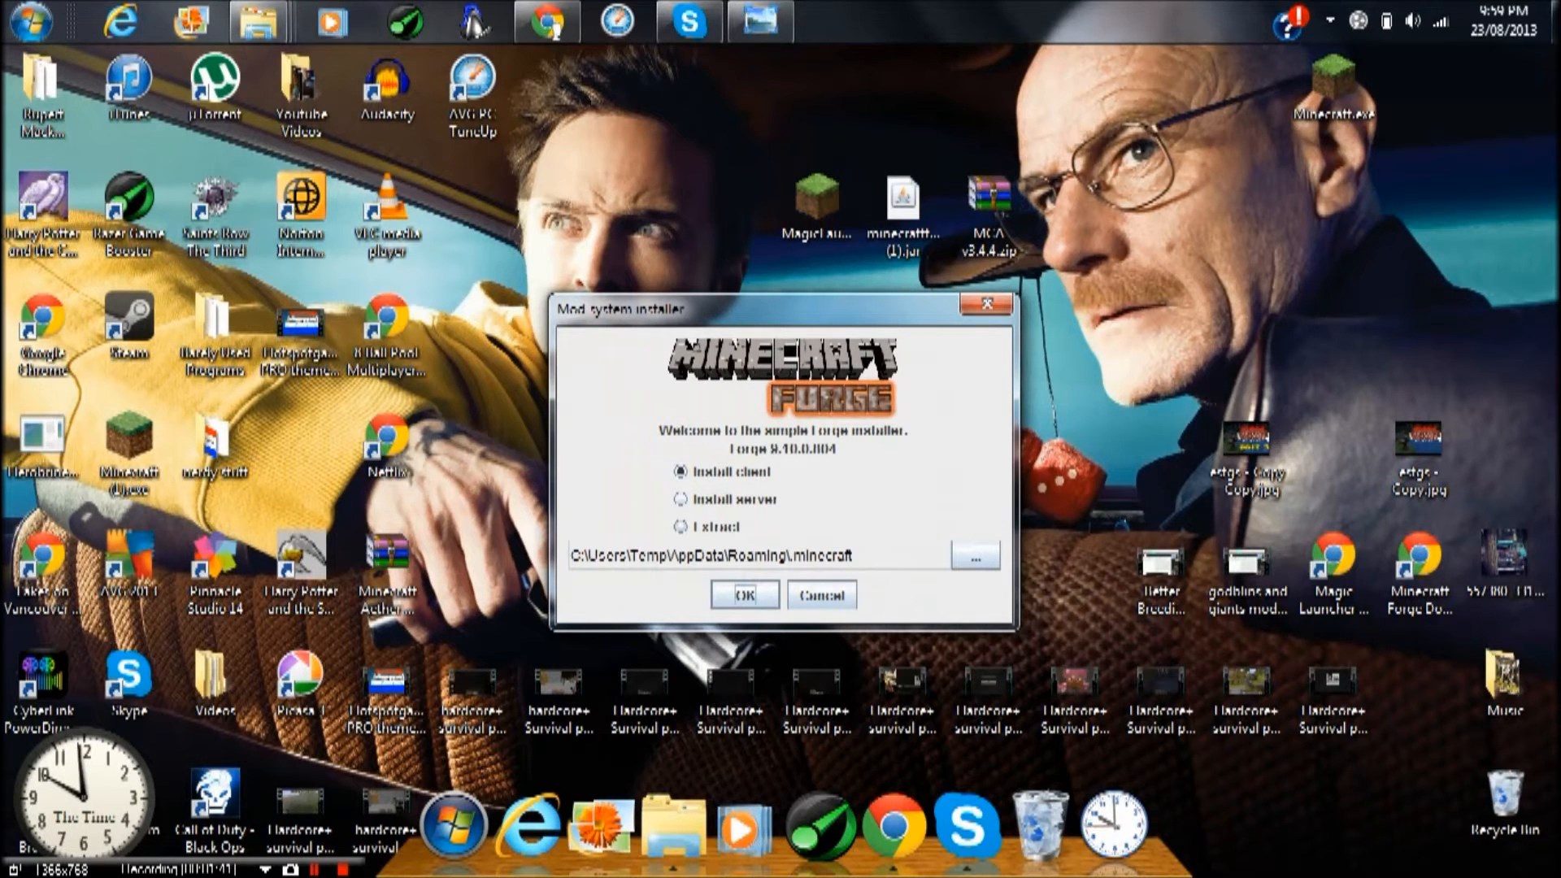
Install the Forge client with Install client selected and acknowledge the Complete message
{"action": "left_click", "coordinate": [819, 595]}
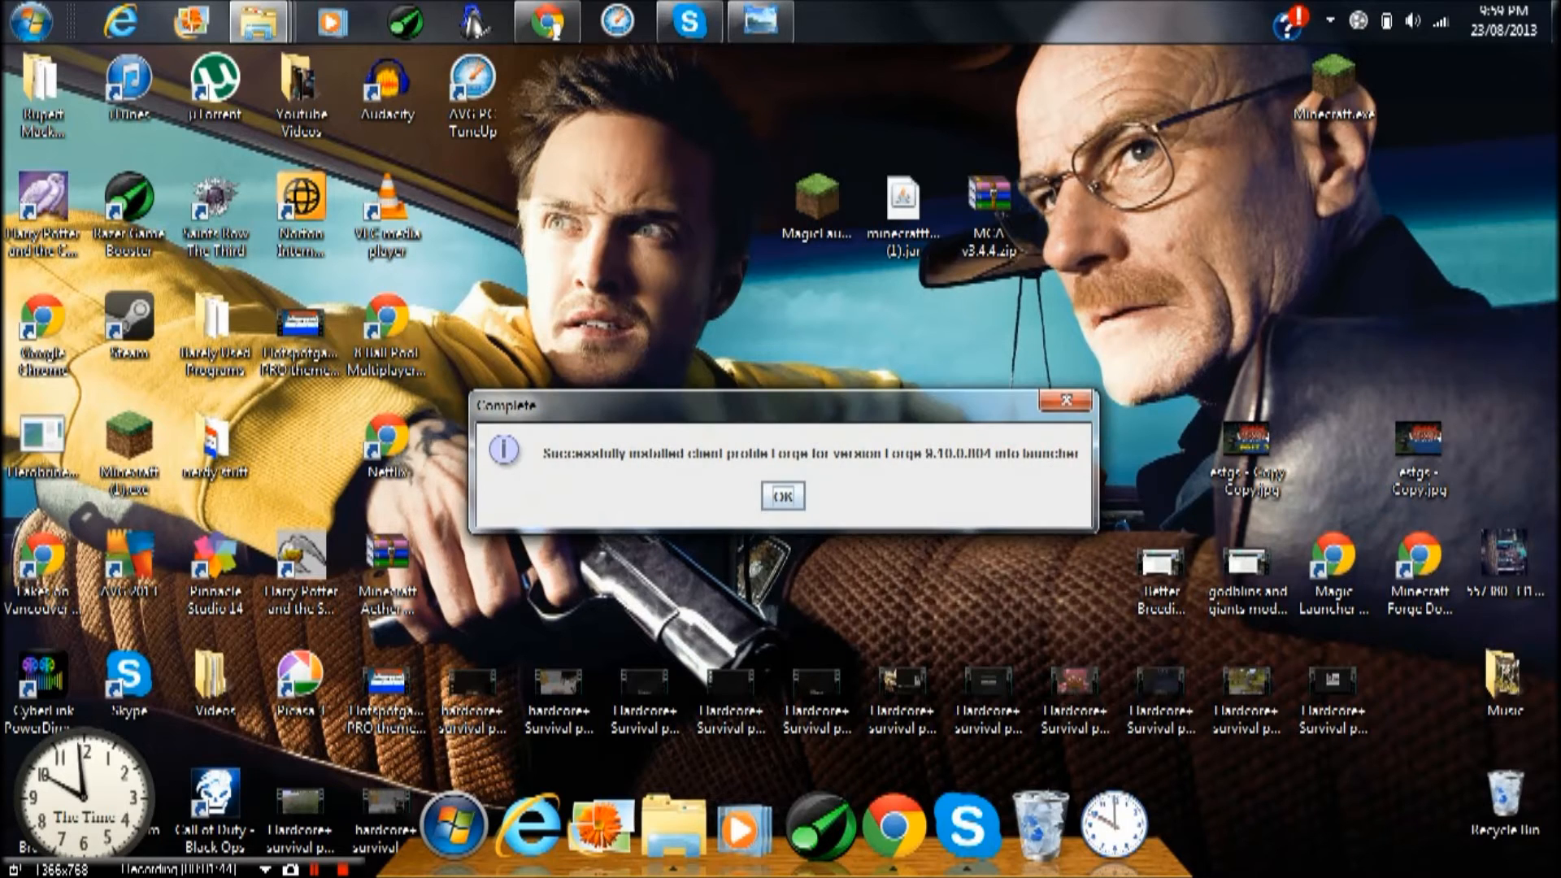
{"action": "left_click", "coordinate": [782, 494]}
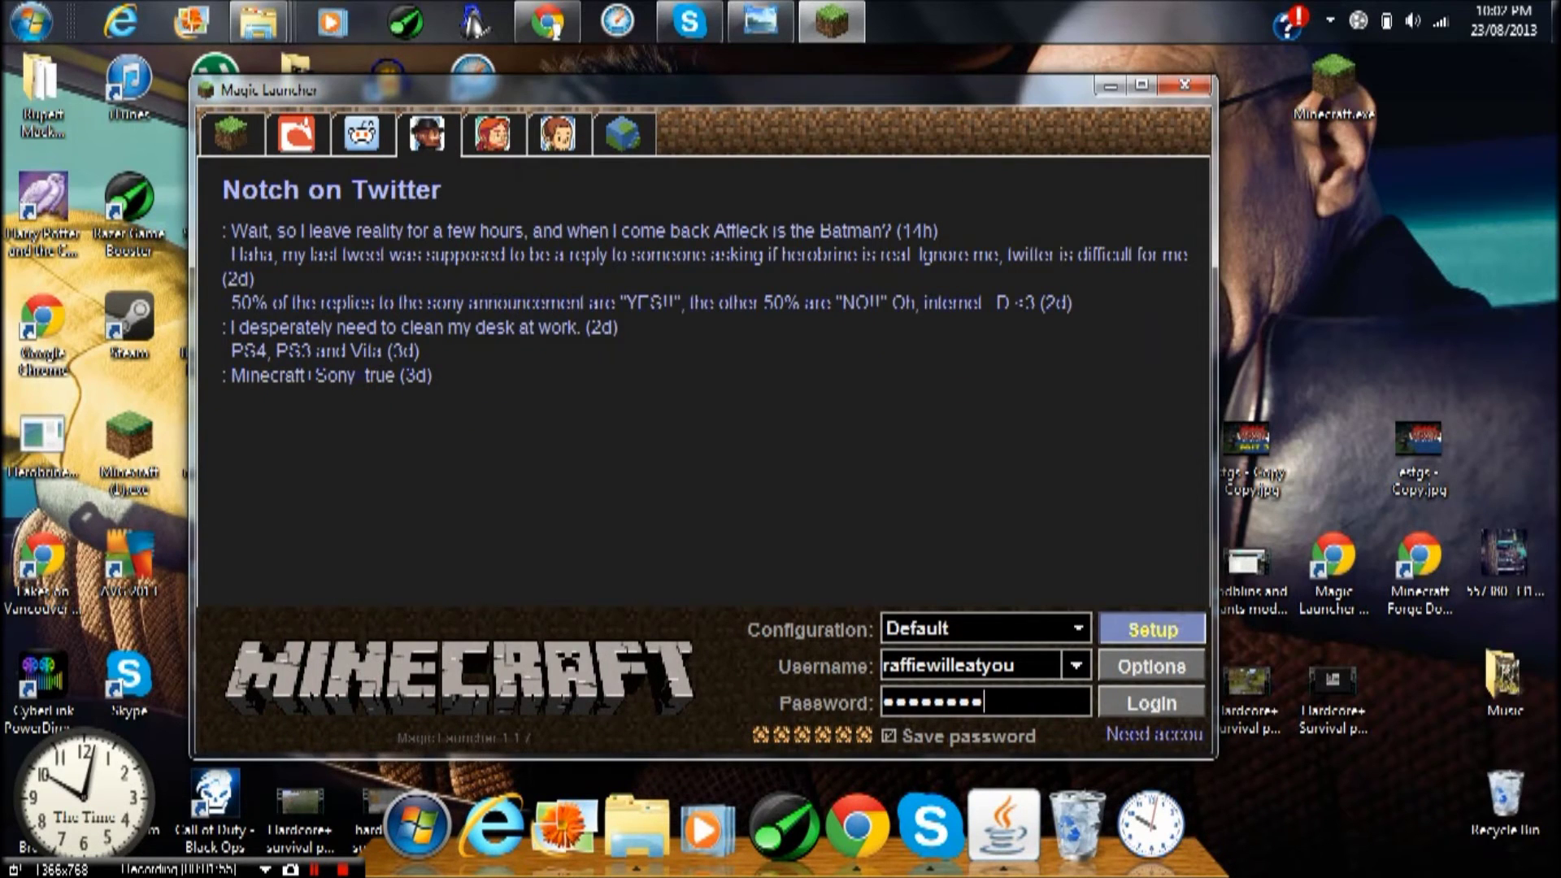
Close the Magic Launcher window after the MCA zip has gone into the mods folder
{"action": "left_click", "coordinate": [1151, 627]}
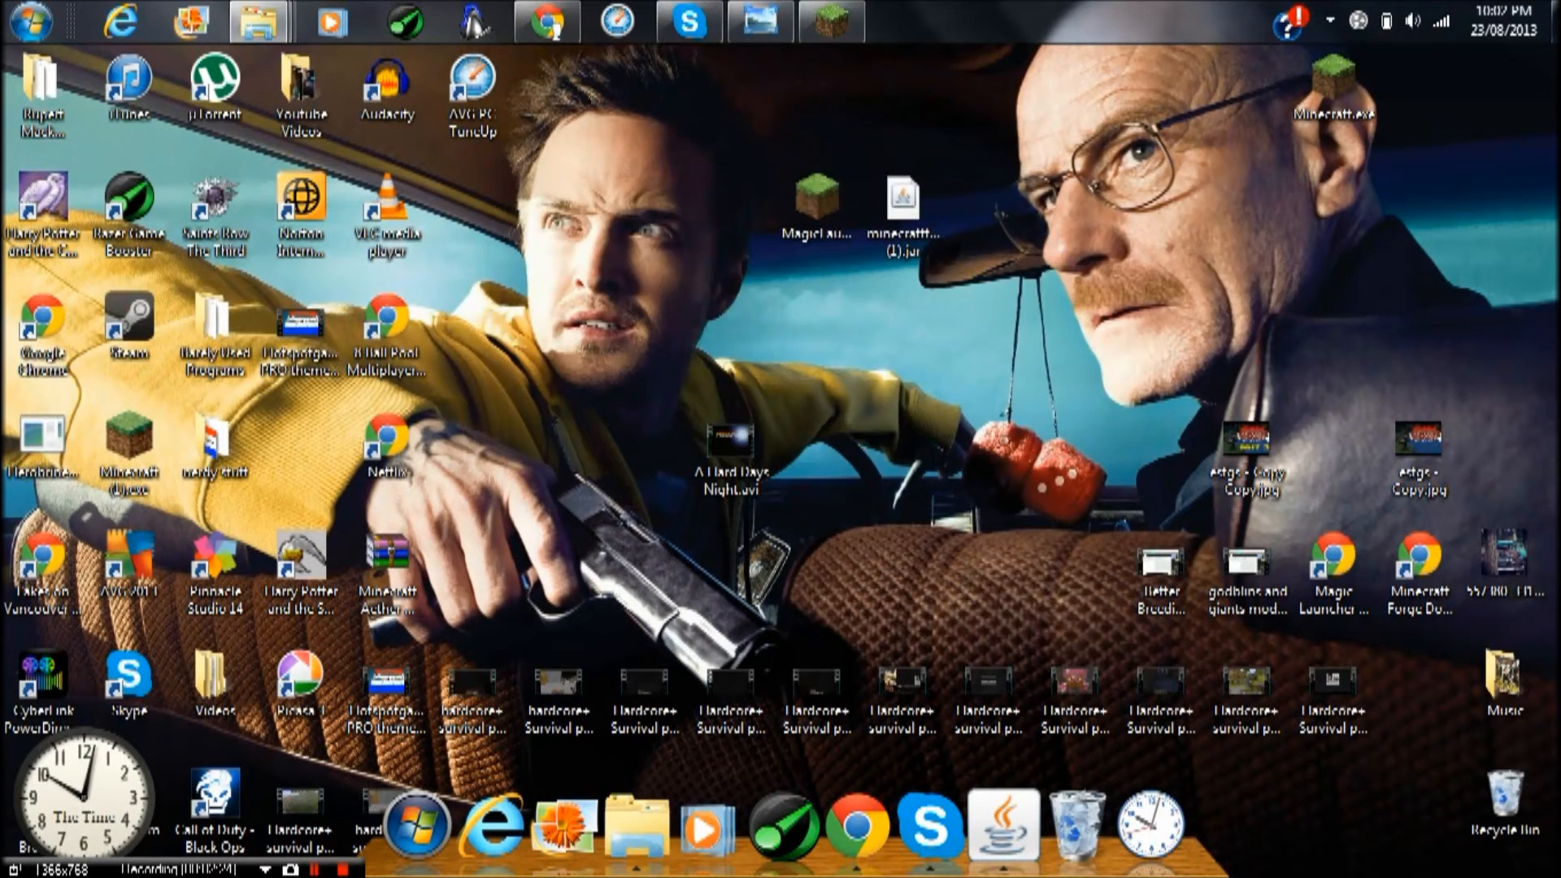
Reopen Magic Launcher and log in on the 1.6.2-Forge9.10.0.804 environment with MCA v3.4.4.zip ticked
{"action": "double_click", "coordinate": [1333, 563]}
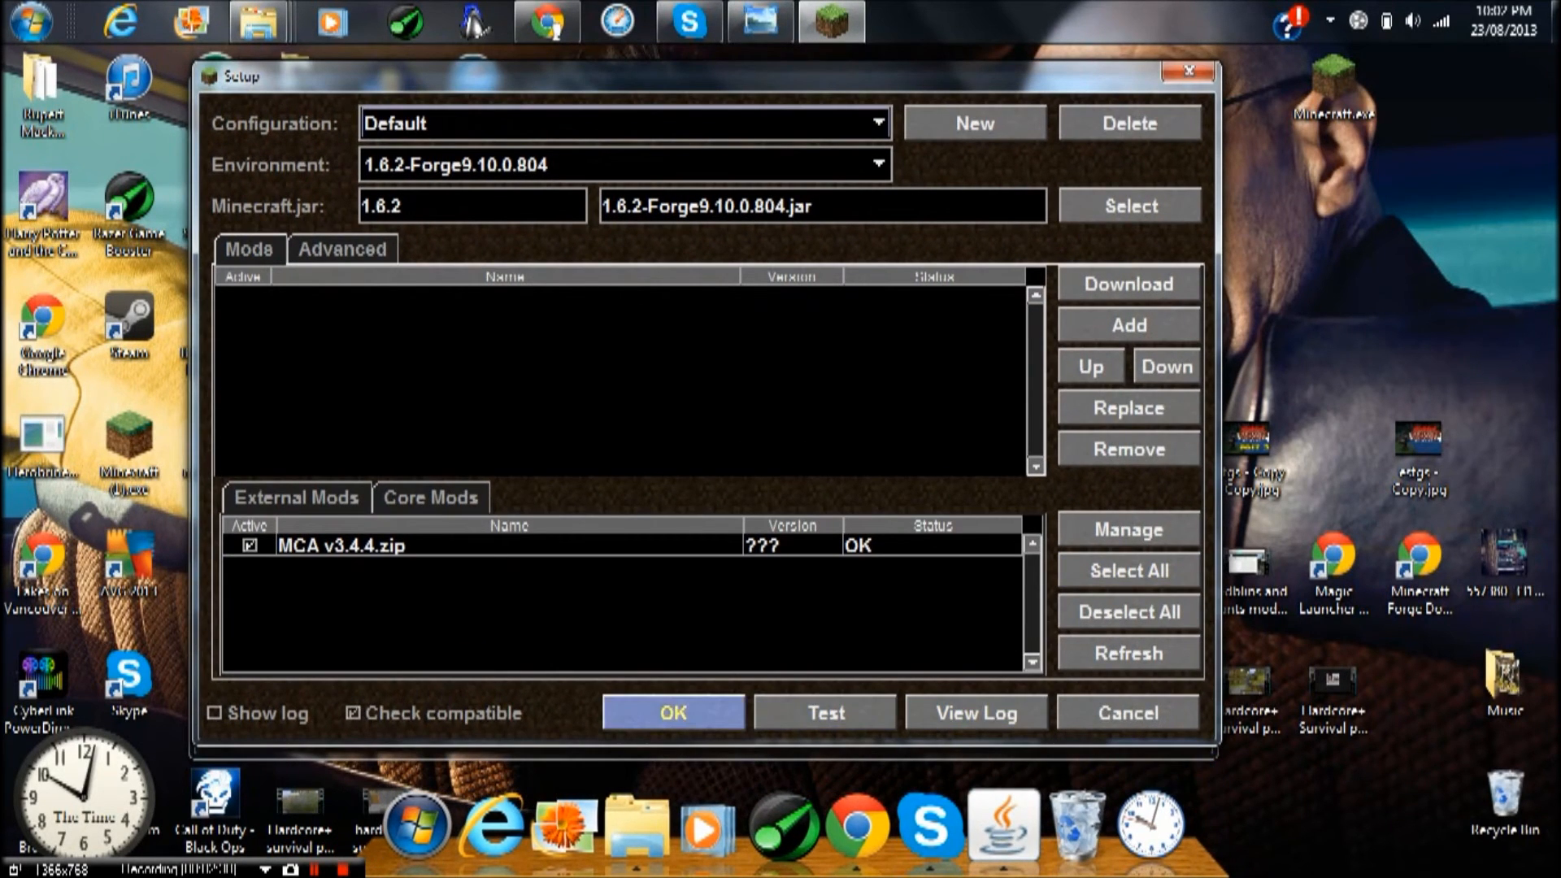
{"action": "left_click", "coordinate": [672, 712]}
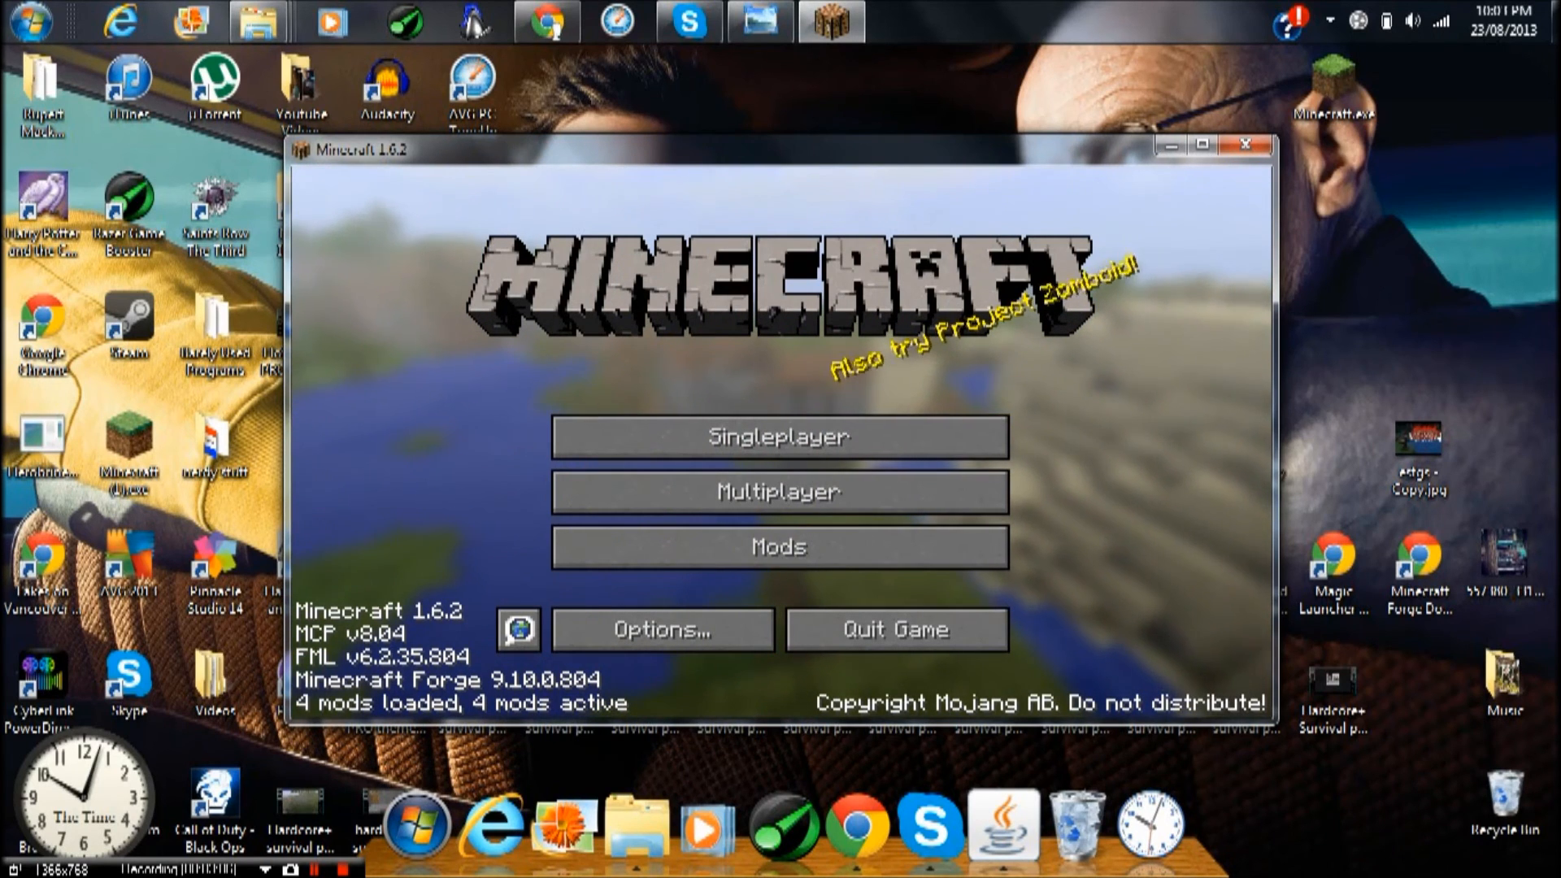
{"action": "left_click", "coordinate": [779, 546]}
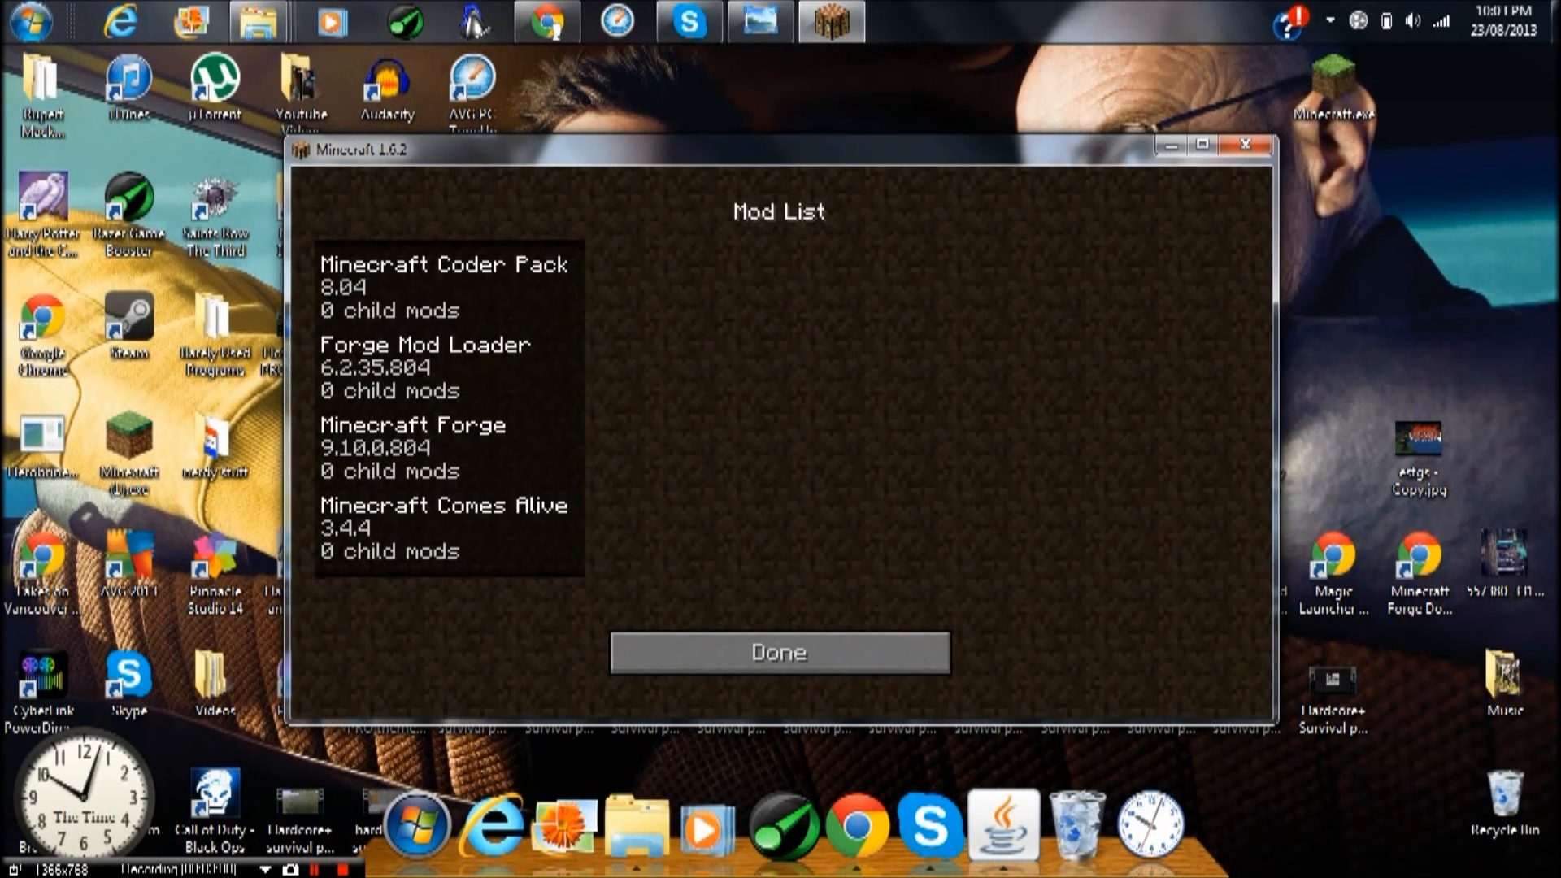
{"action": "left_click", "coordinate": [442, 366]}
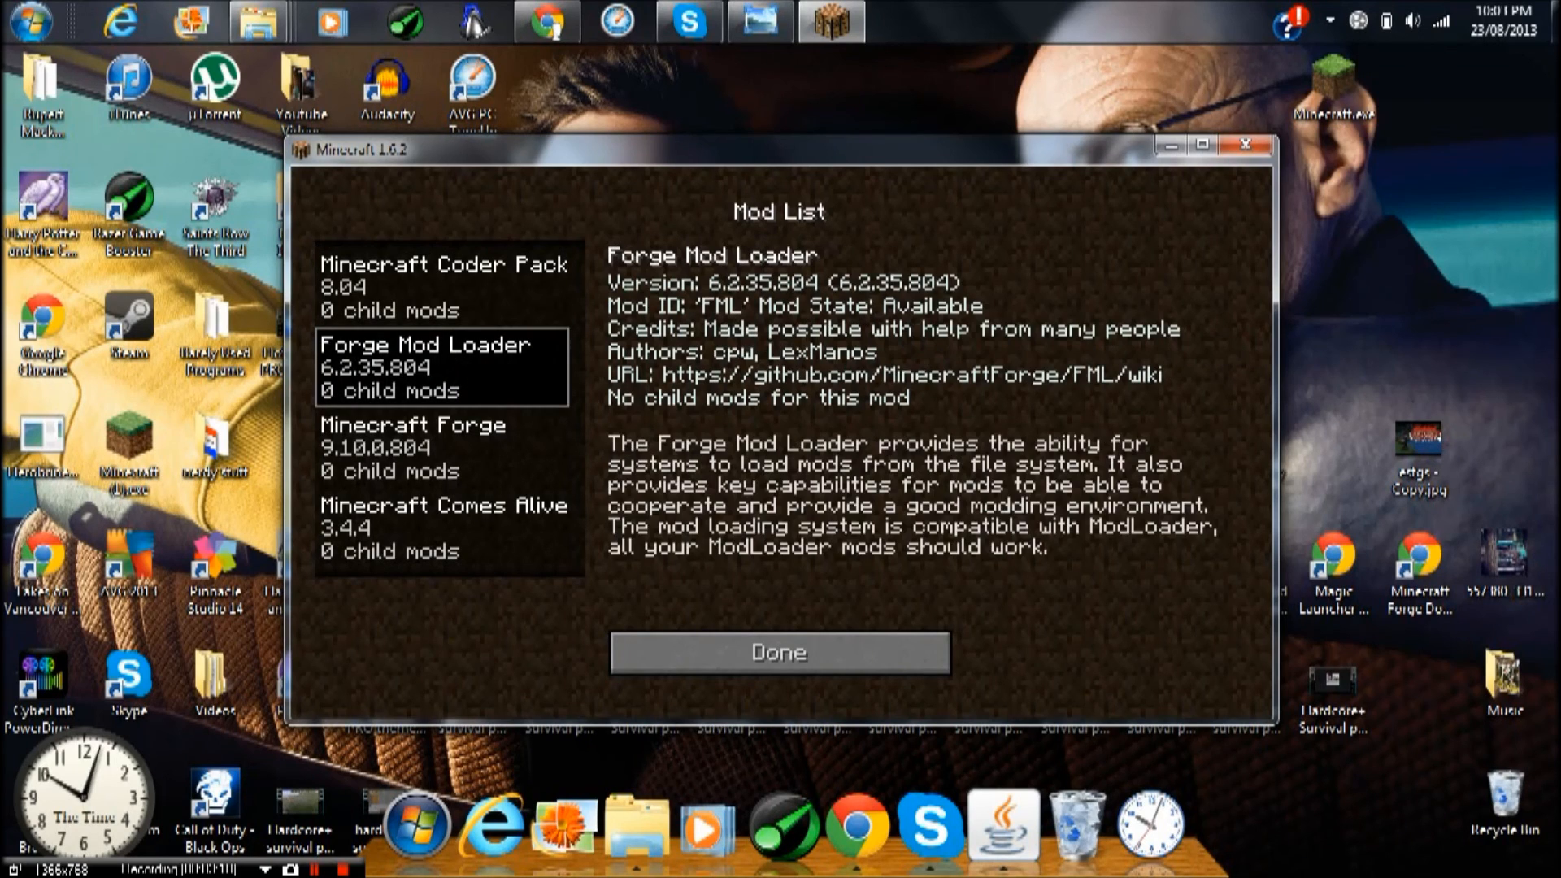
{"action": "left_click", "coordinate": [438, 447]}
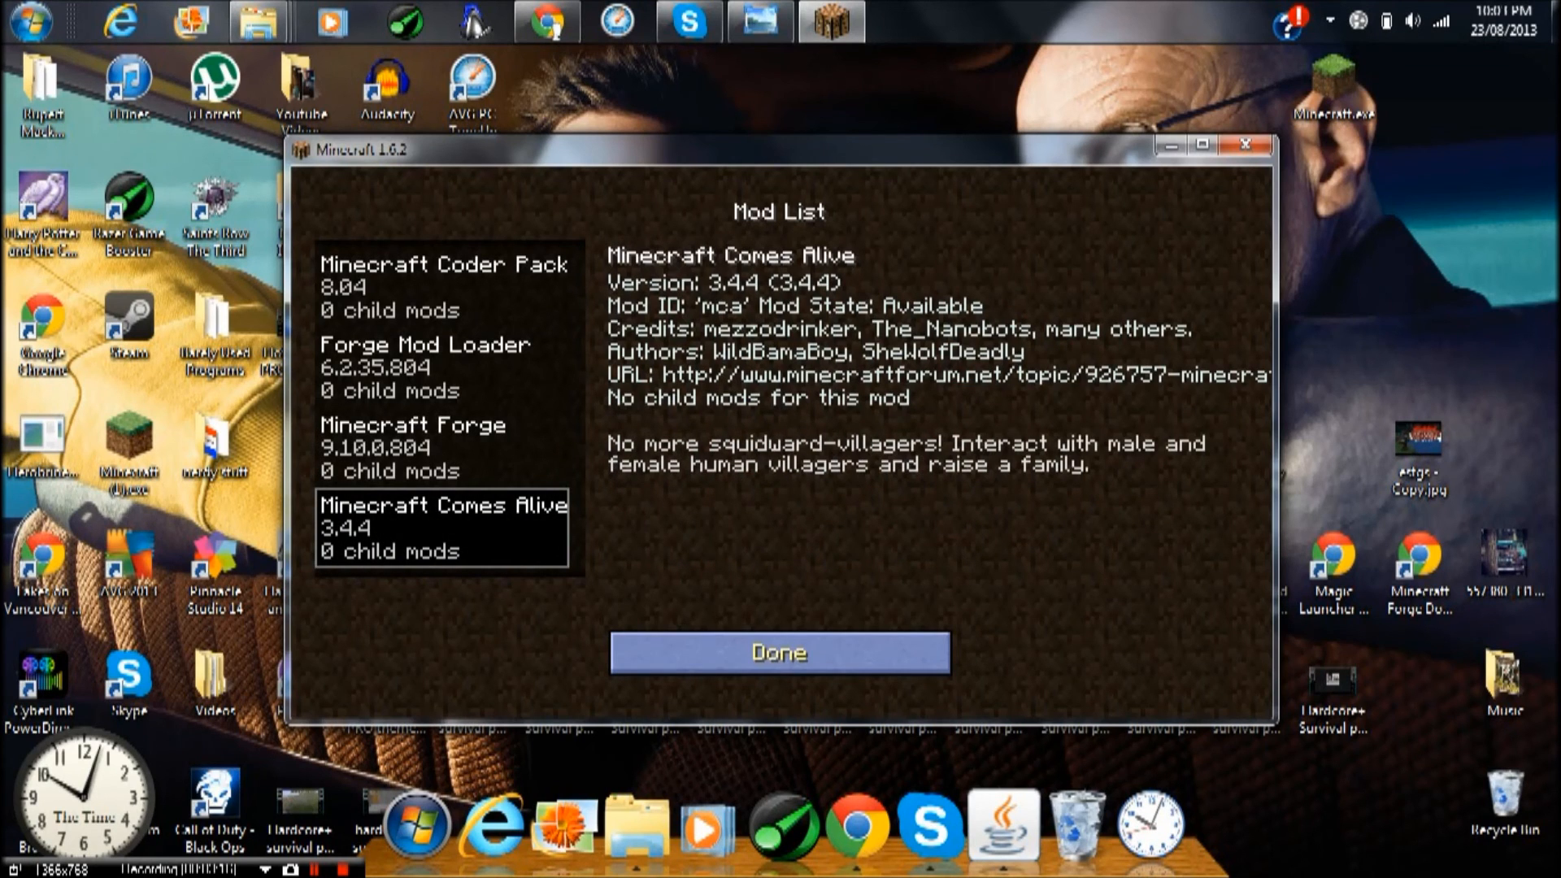
{"action": "left_click", "coordinate": [779, 651]}
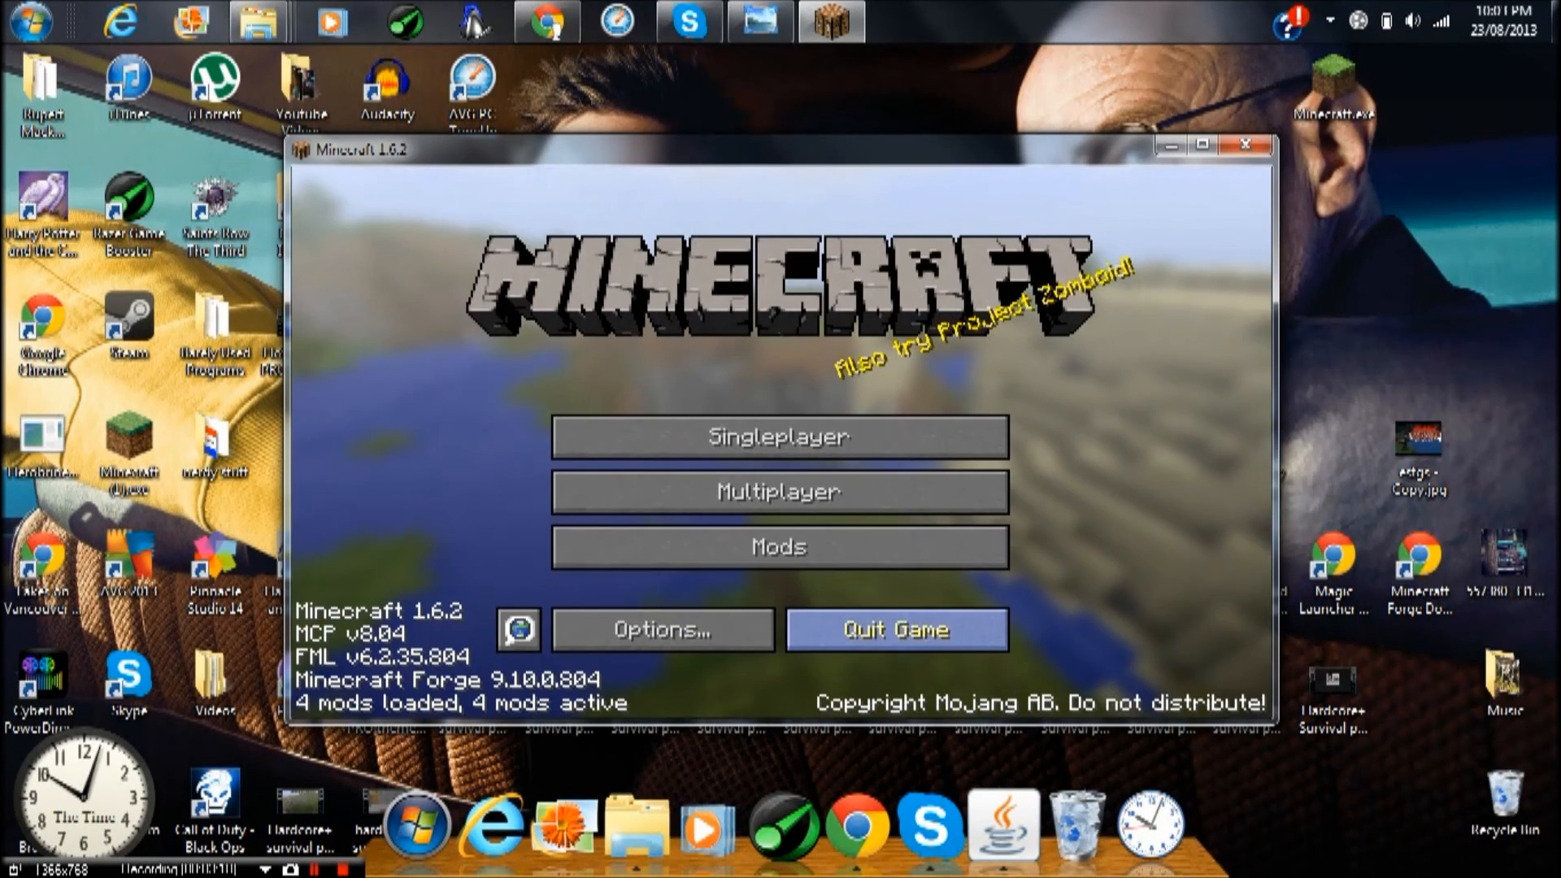